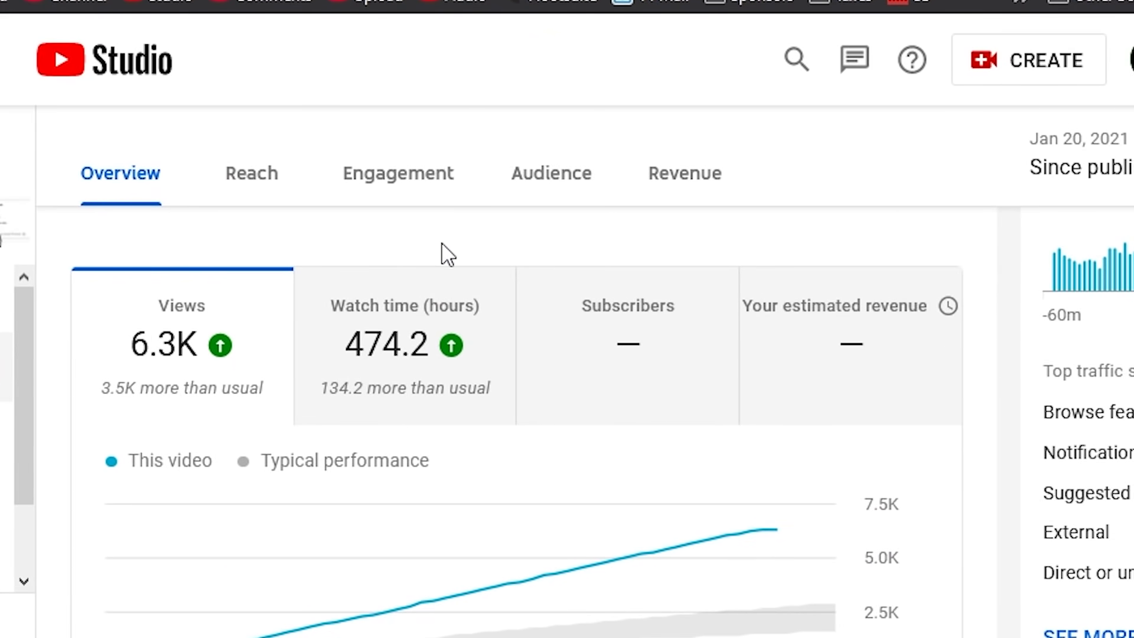
mouse_move(615, 488)
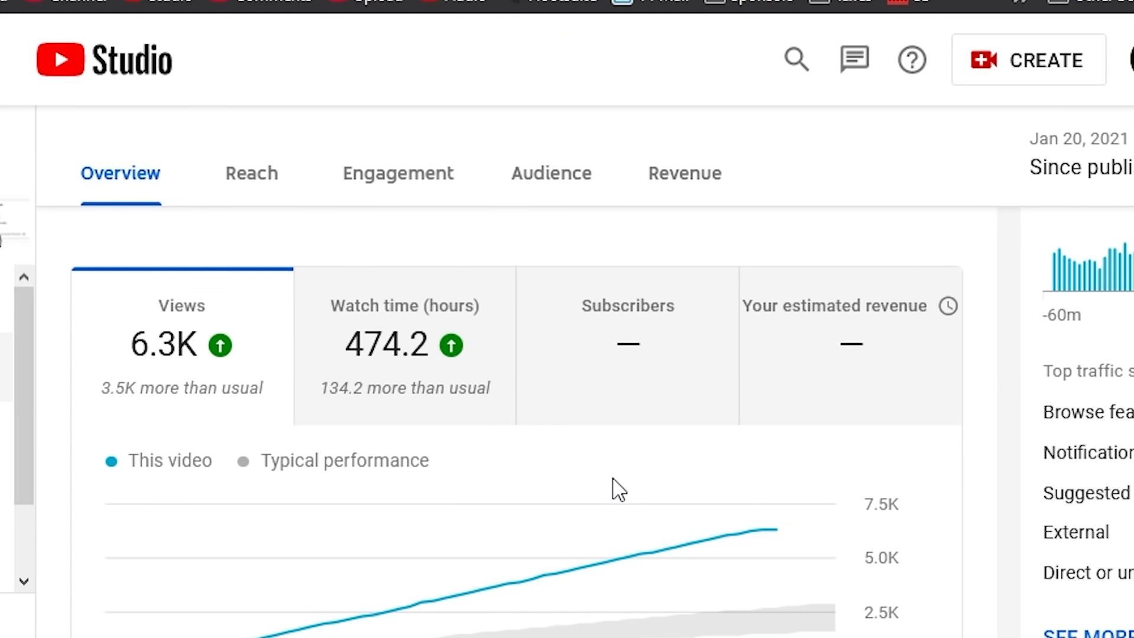
mouse_move(616, 485)
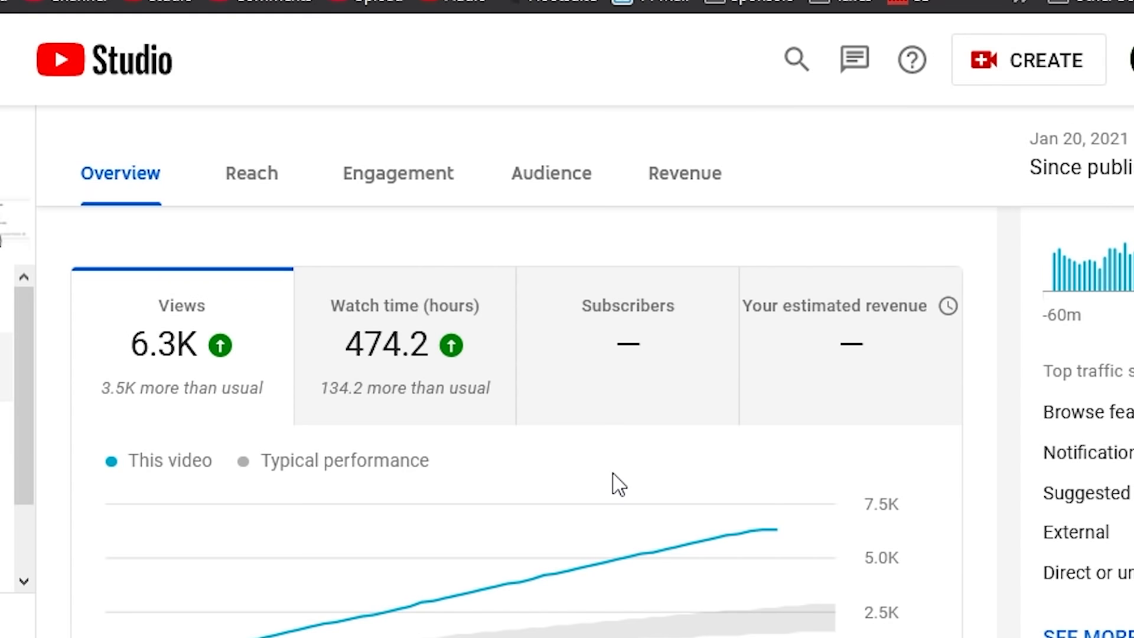
mouse_move(321, 445)
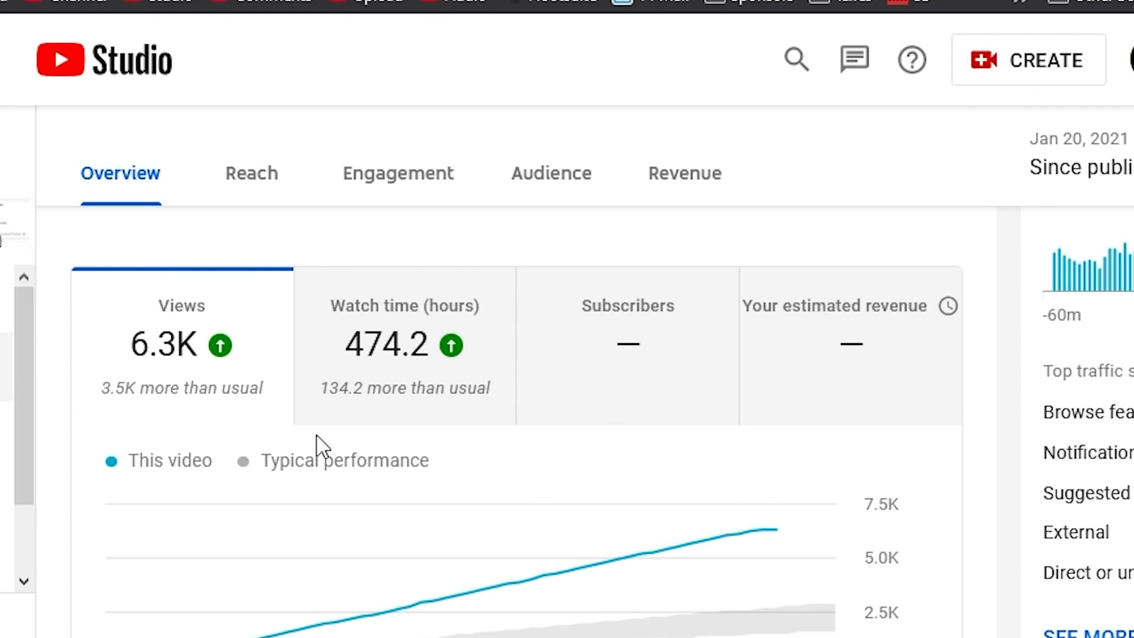
mouse_move(774, 528)
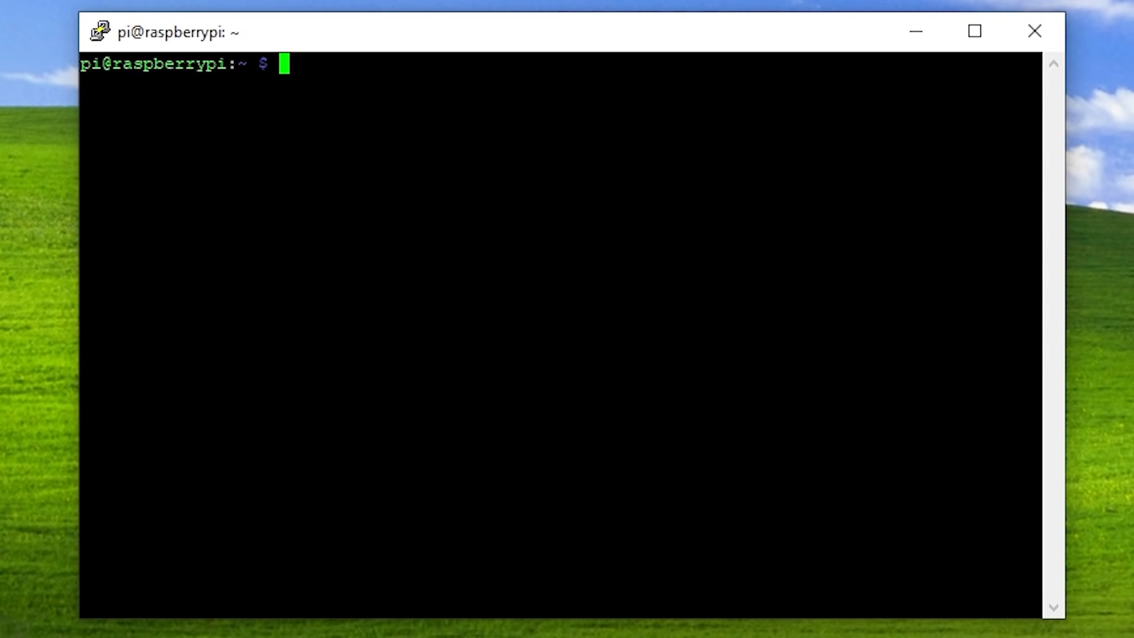
Step: Enter Desktop/Browservice/browservice-0.9.1.1 and run browservice to print its supported options
text(cd Desktop./)
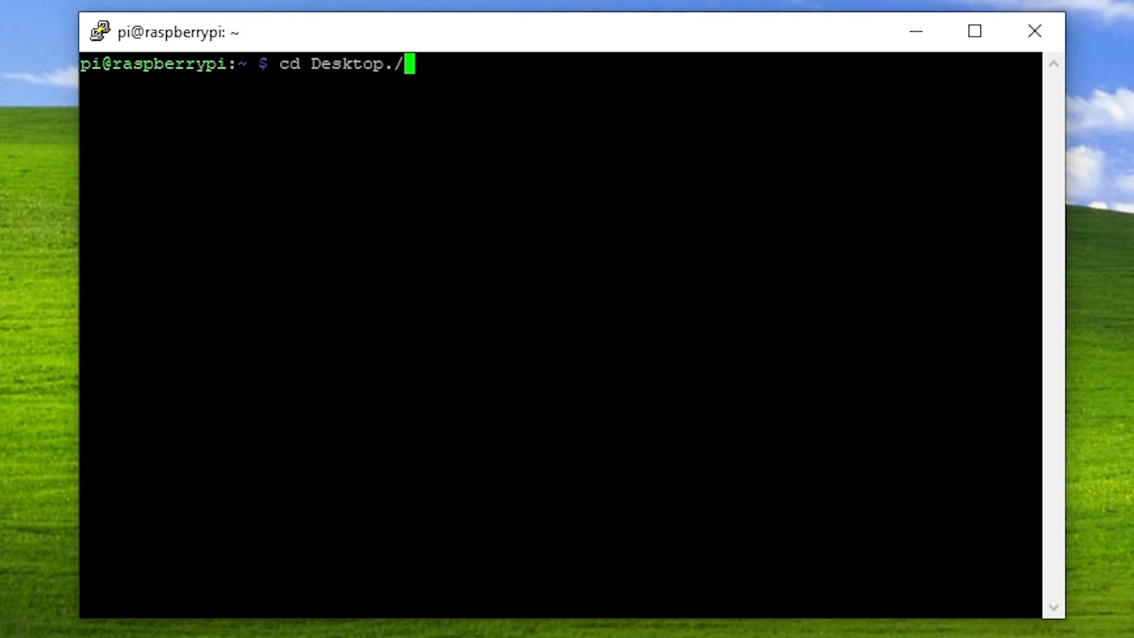
text(Browservice/browservice-0)
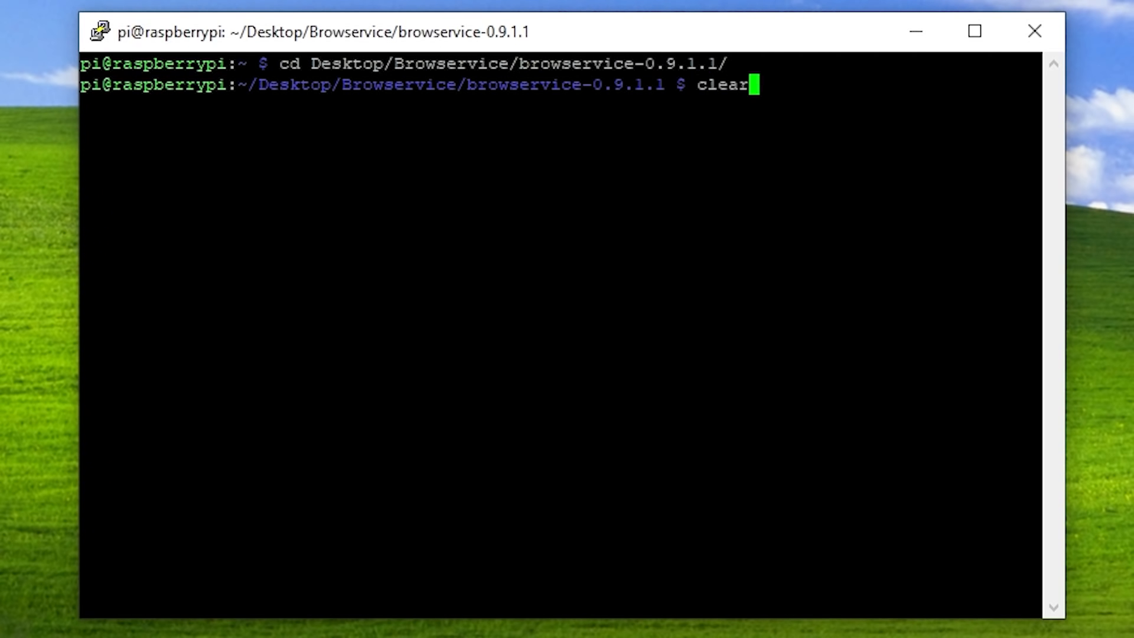
text(sudo nano /etc/dhcpcd.conf)
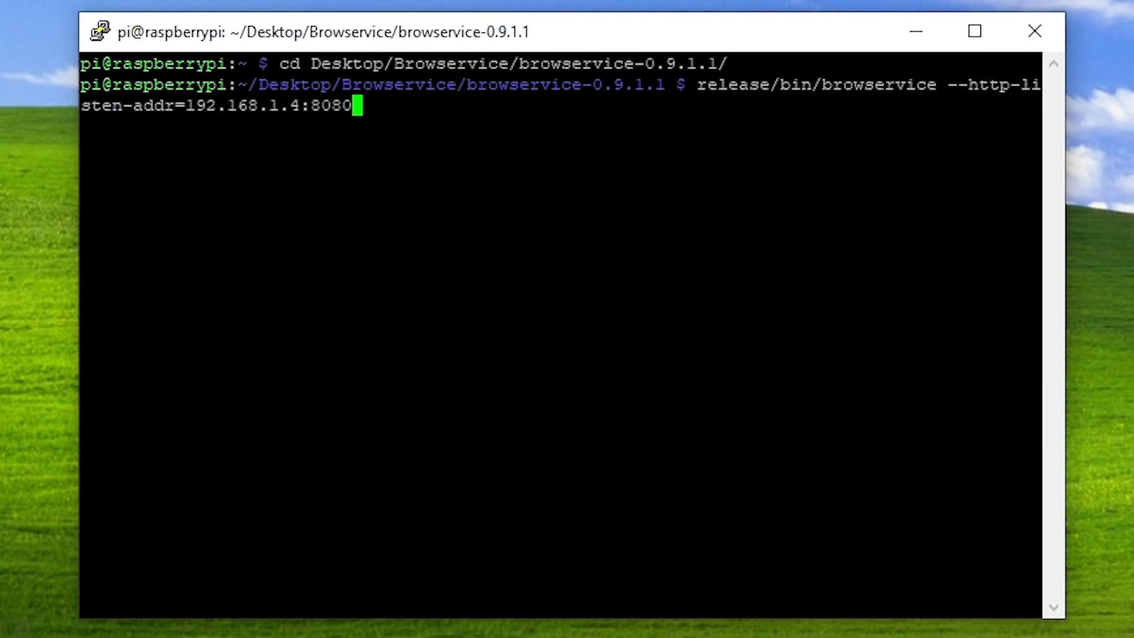
text(-)
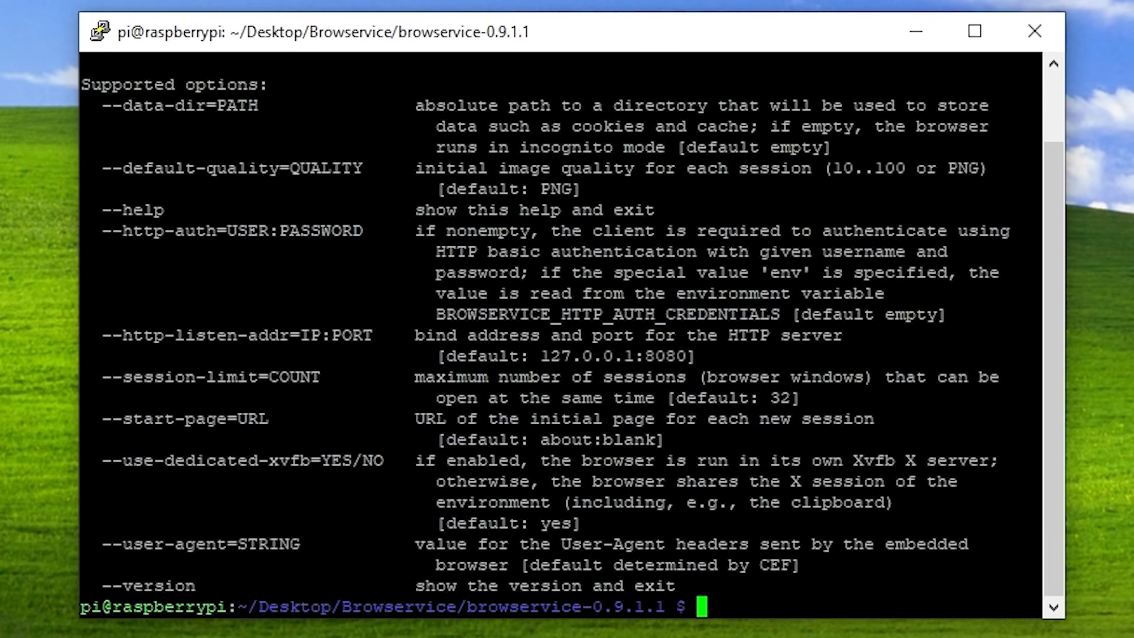
Step: Enter the browservice command with listen address 192.168.1.4:8080 and a Firefox 84 user agent
double_click(203, 544)
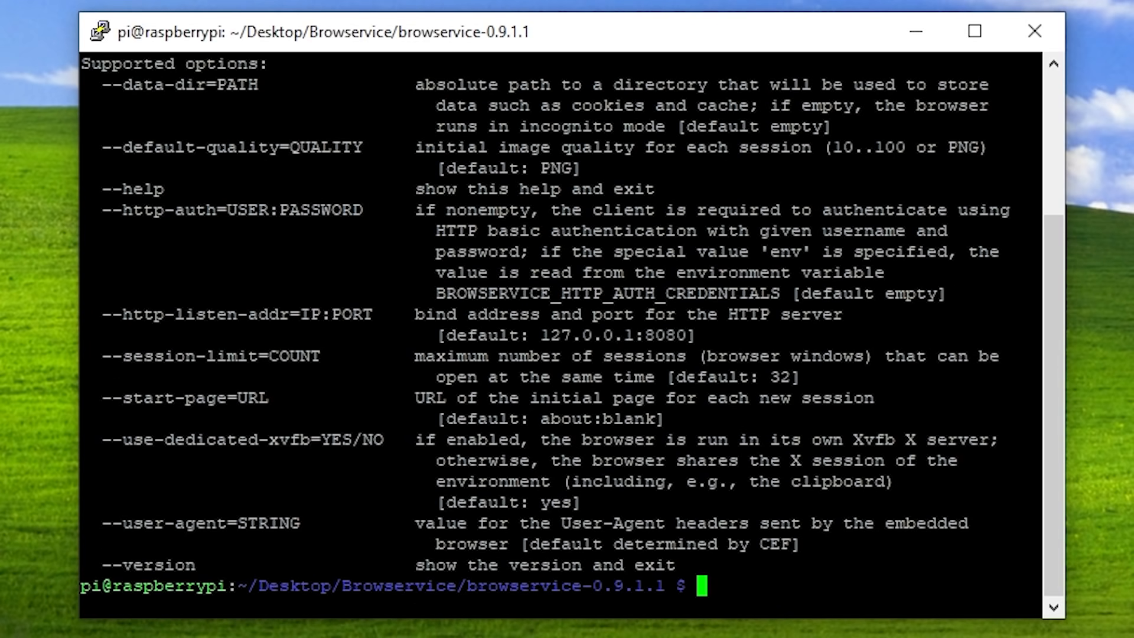
text(release/bin/browservice --http-listen-addr=192.168.1.4:8080)
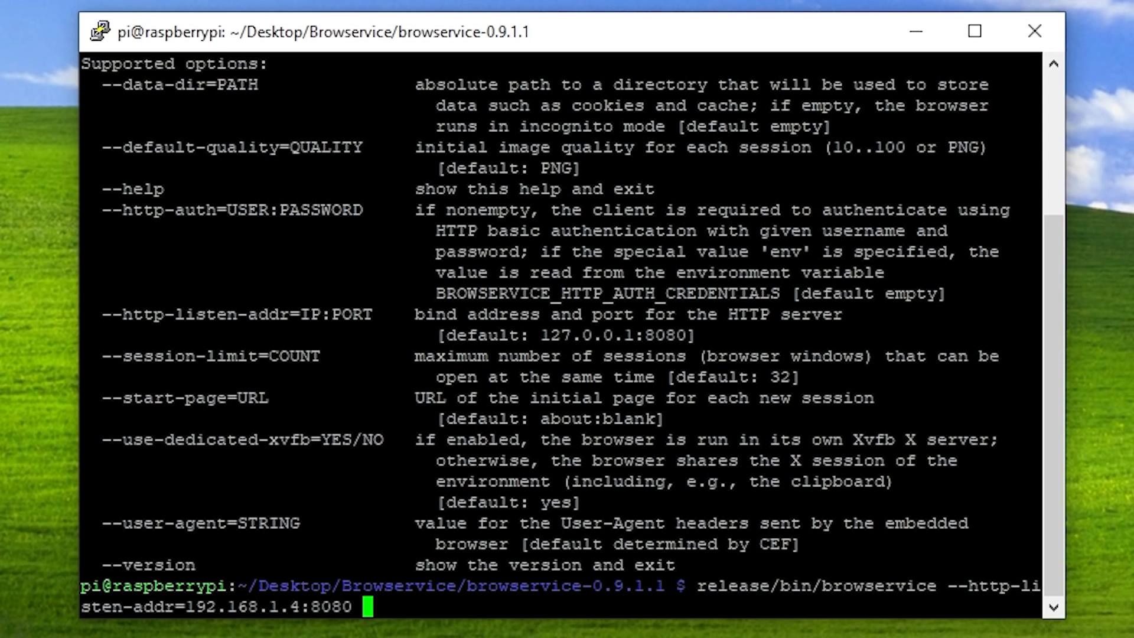
text(--user-agent=)
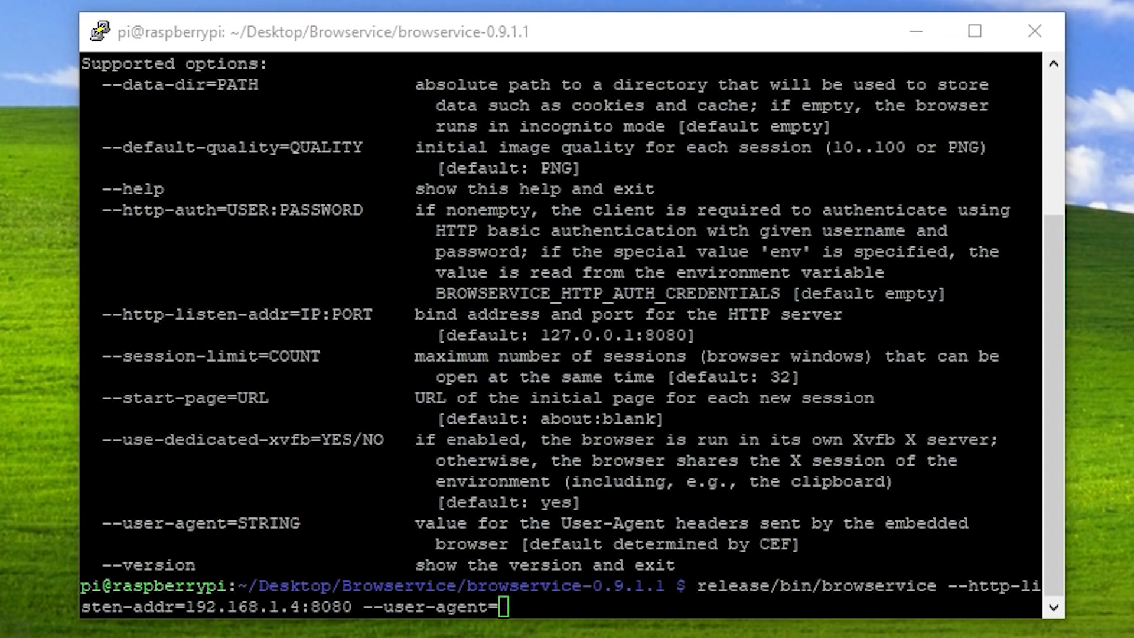
text(")
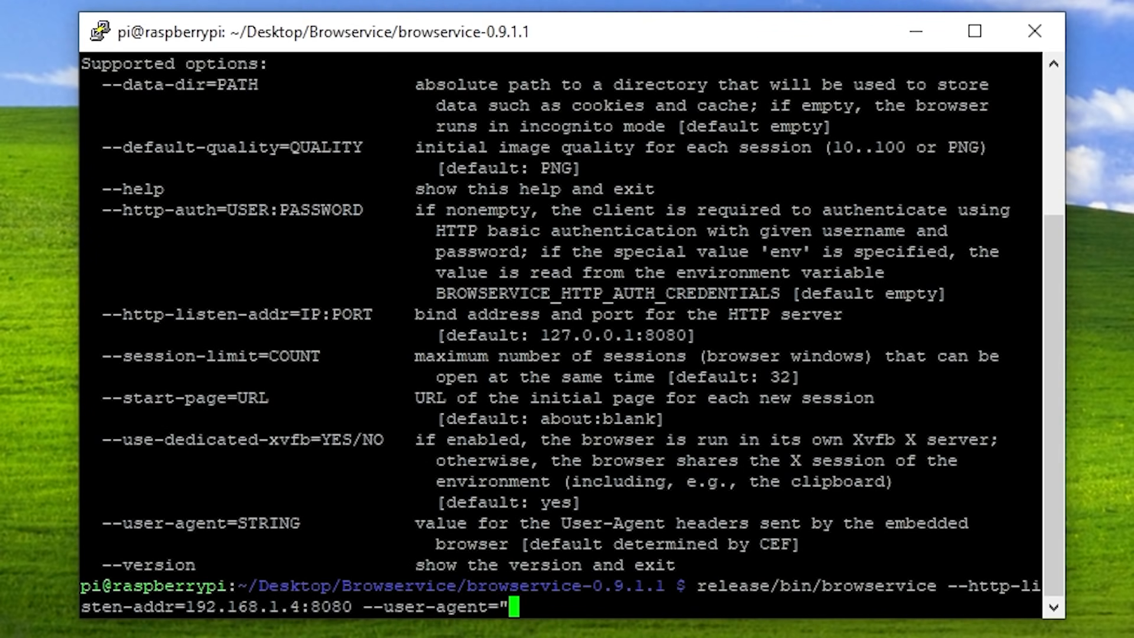
text(Mozilla/5.0 (Windows NT 10.0; Win64; x64; rv:84.0) Gecko/20100101 Firefox/84.0)
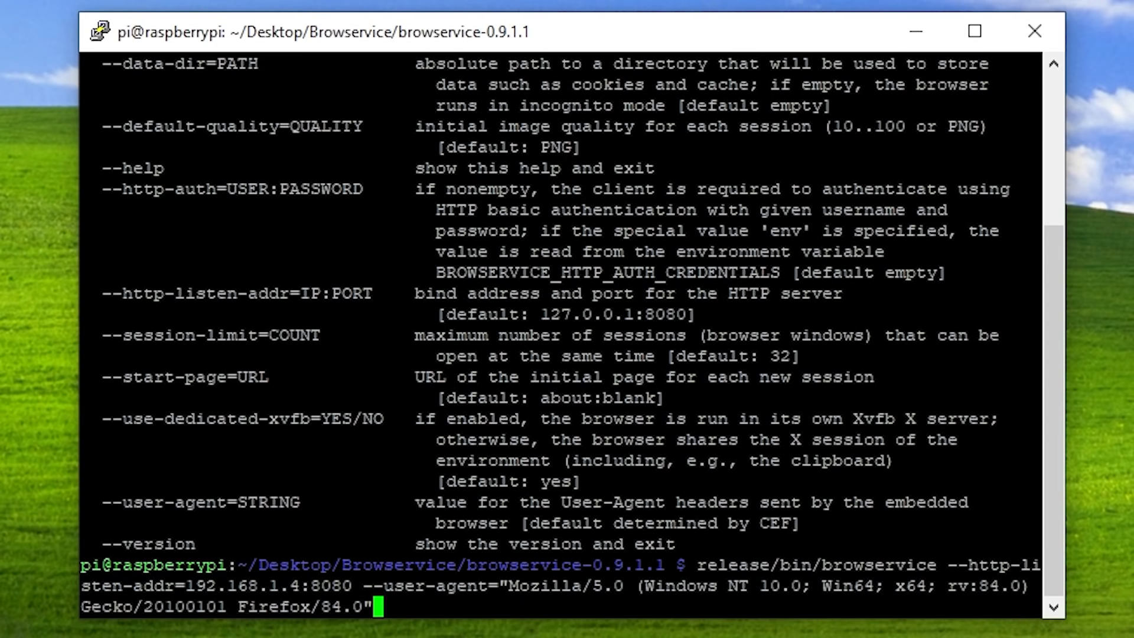
mouse_move(209, 631)
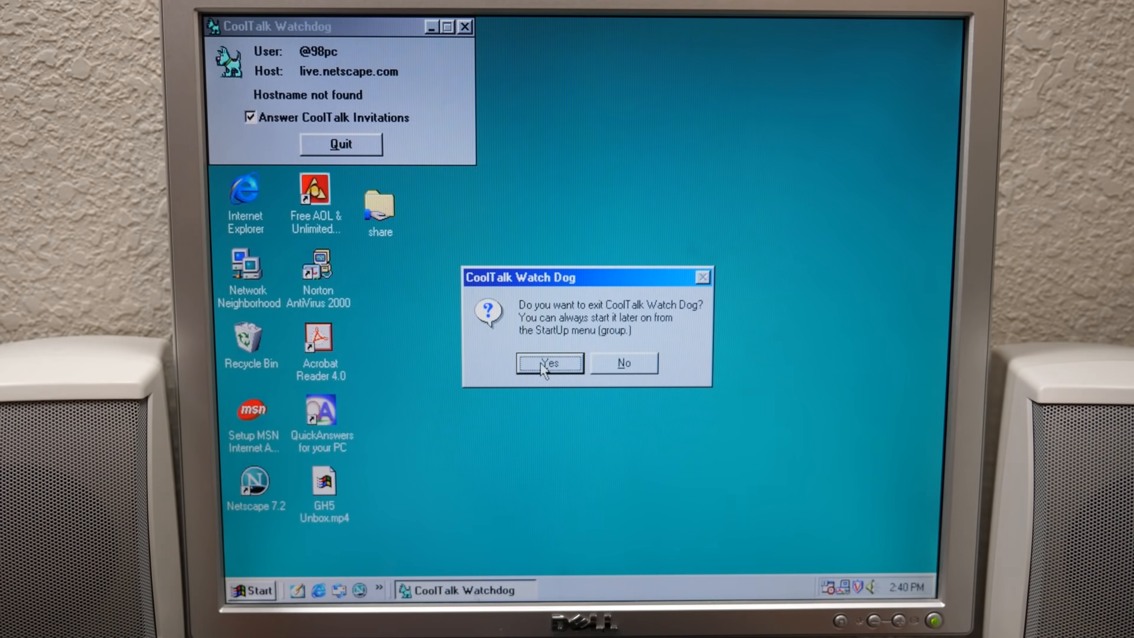
click(548, 362)
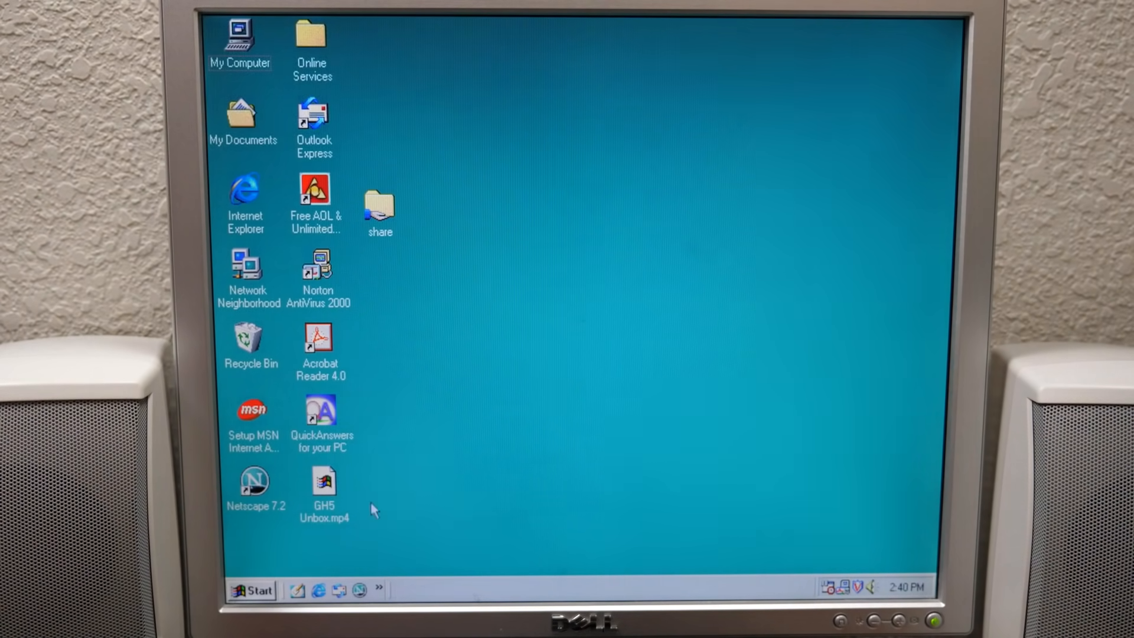
mouse_move(264, 180)
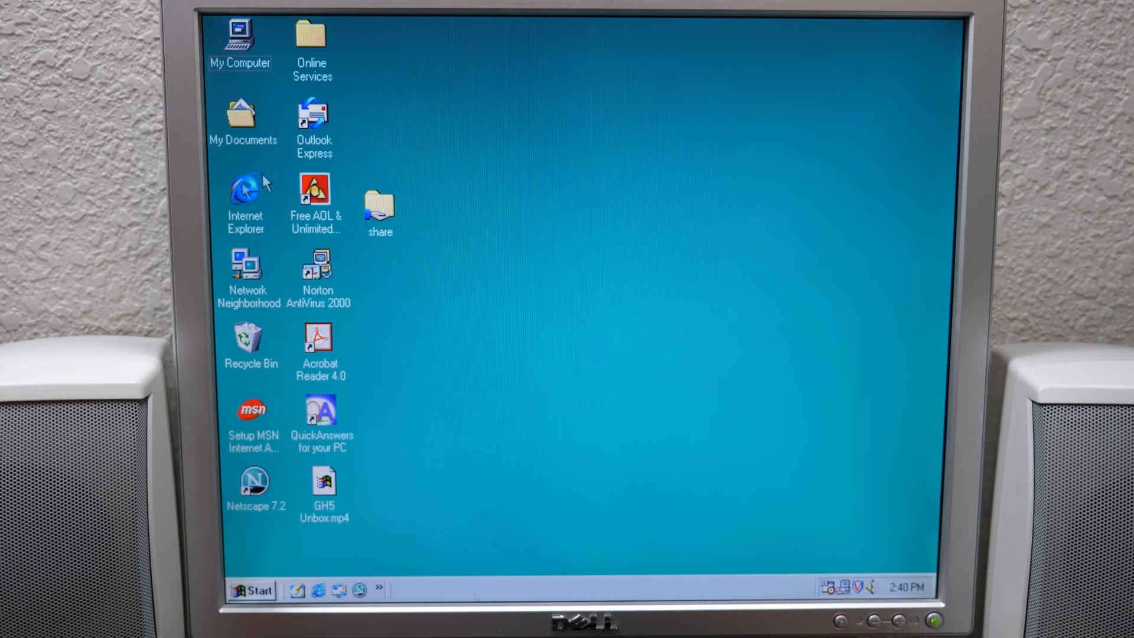
double_click(245, 191)
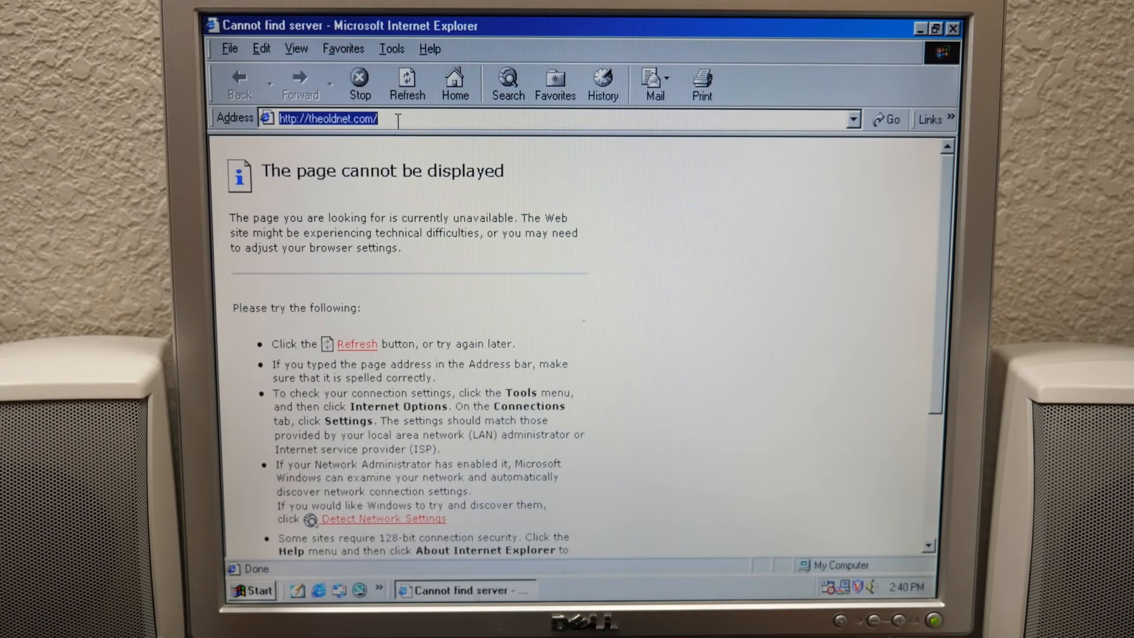
key(Delete)
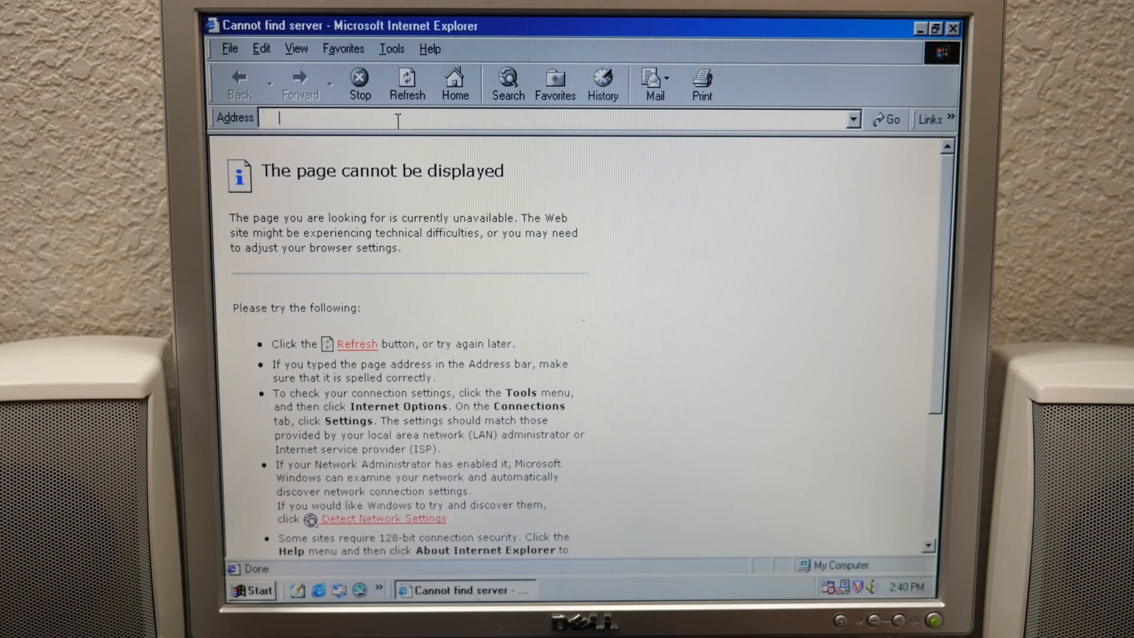
text(h)
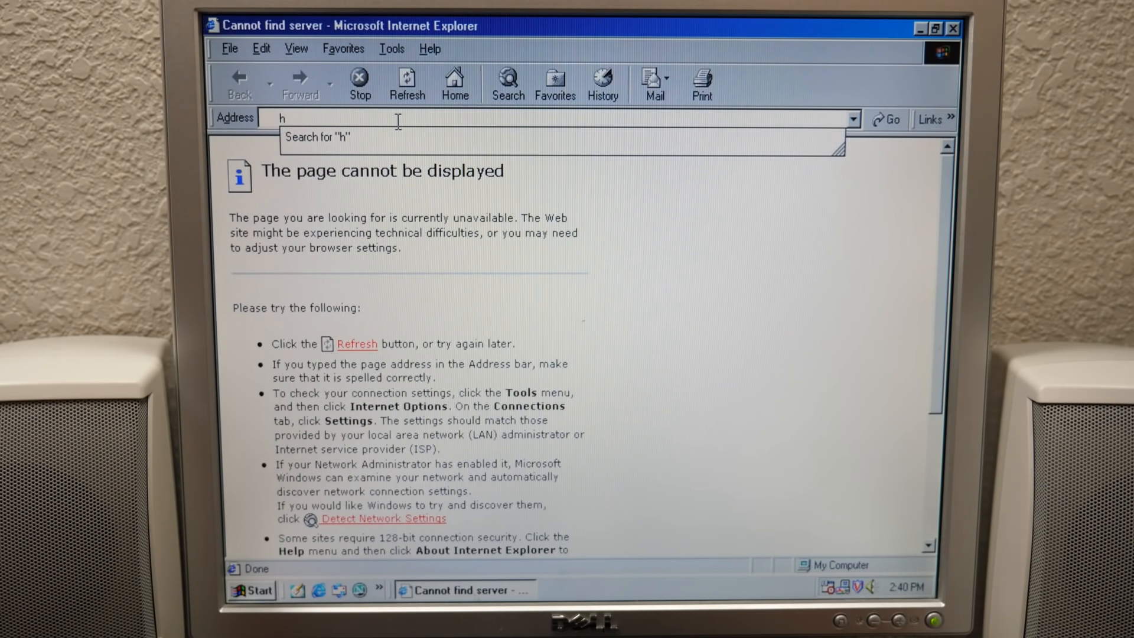
text(ttp://)
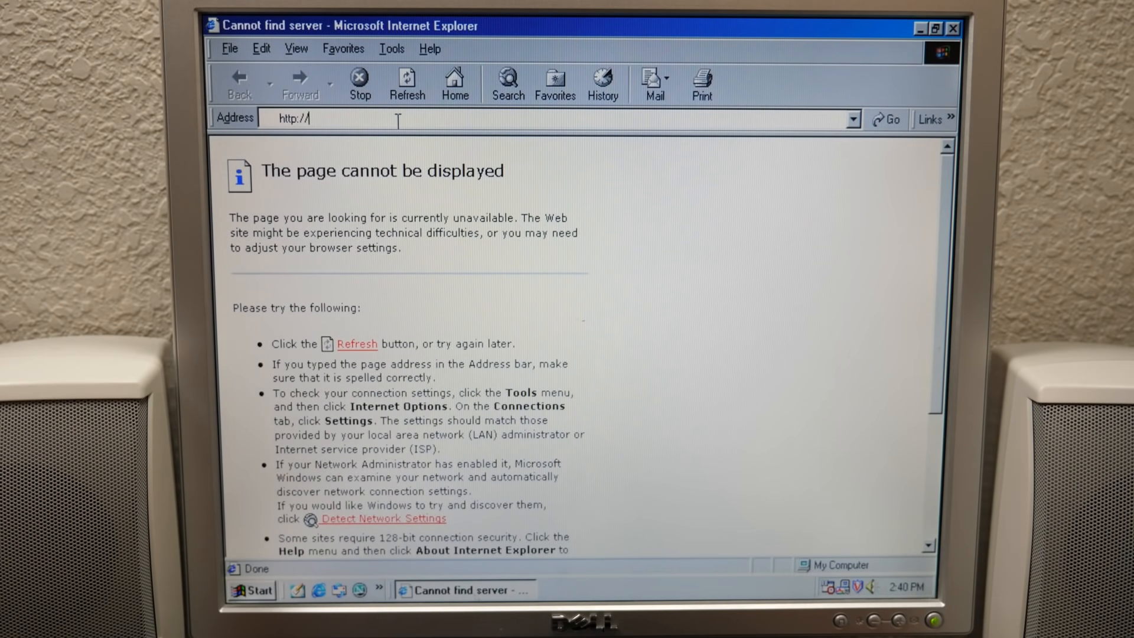
text(192.168.1.4:8080/16344735626354348729/)
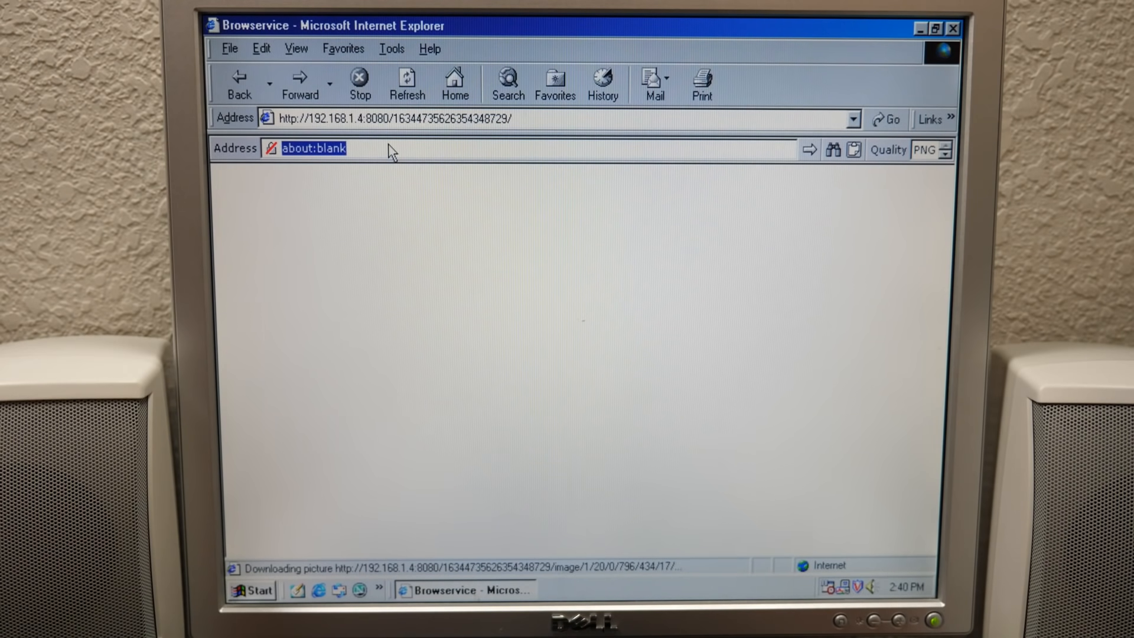
Step: Search Google for 'user agent' and open WhatIsMyBrowser's user-agent page
text(google.com/?gws_rd=ssl)
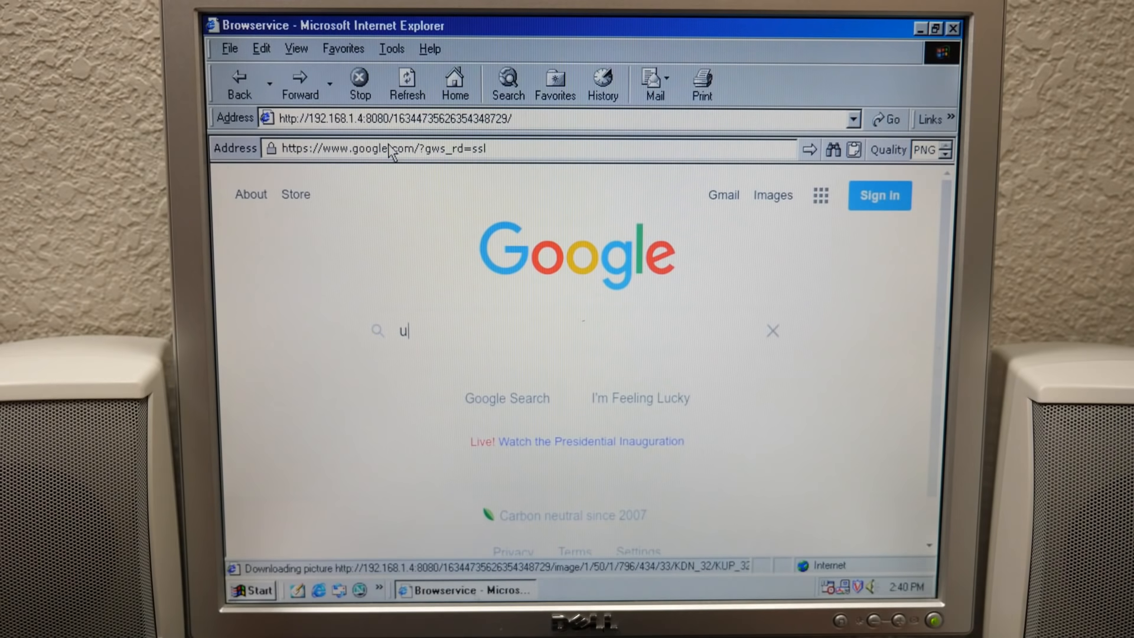
text(ser agent)
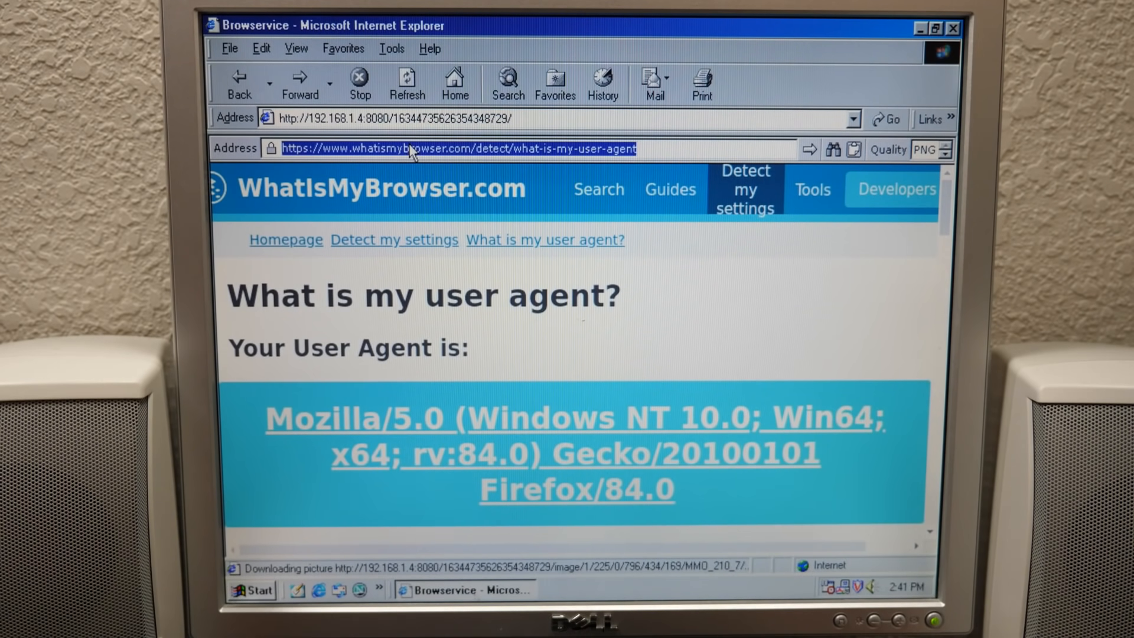
Step: Sign into YouTube, browse the mjdextras channel page, and open the account menu for YouTube Studio
text(youtube.)
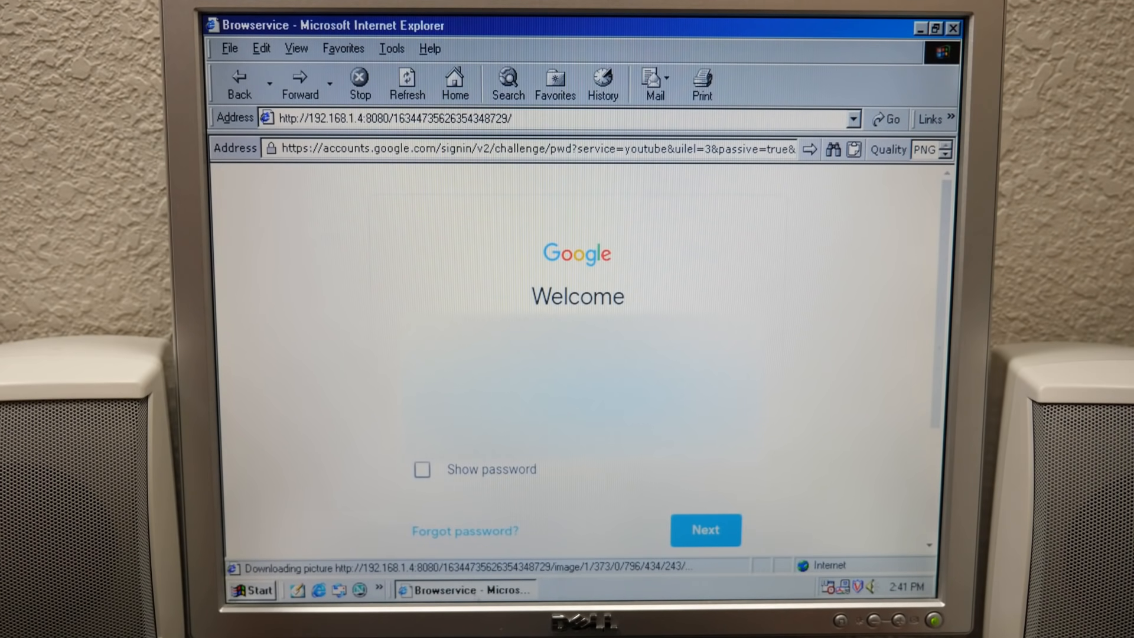
click(703, 529)
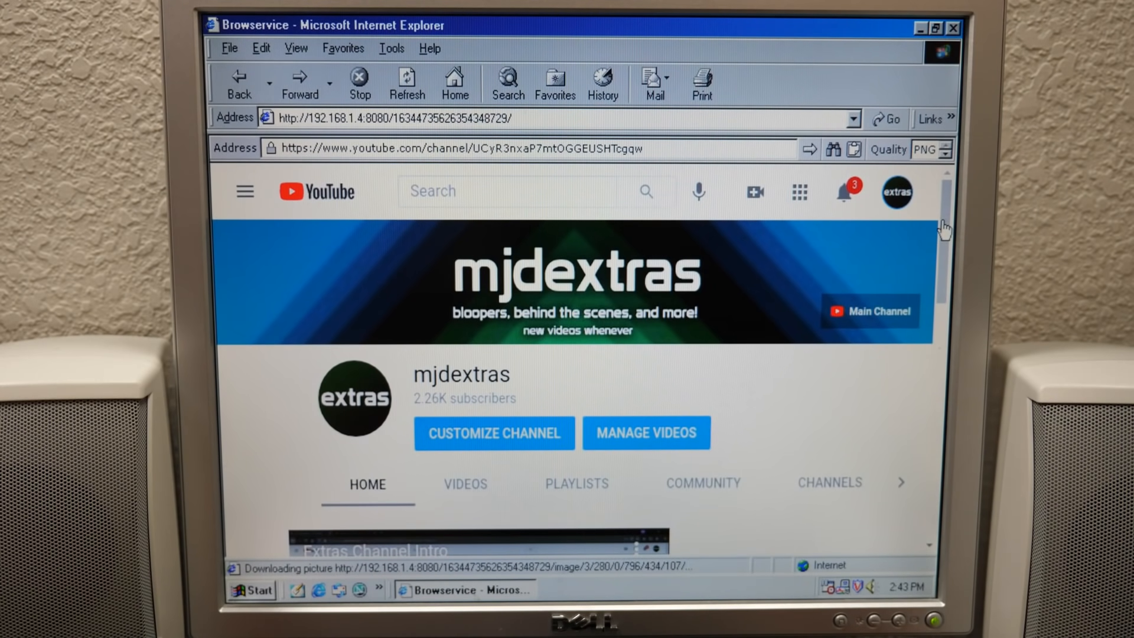
mouse_move(899, 258)
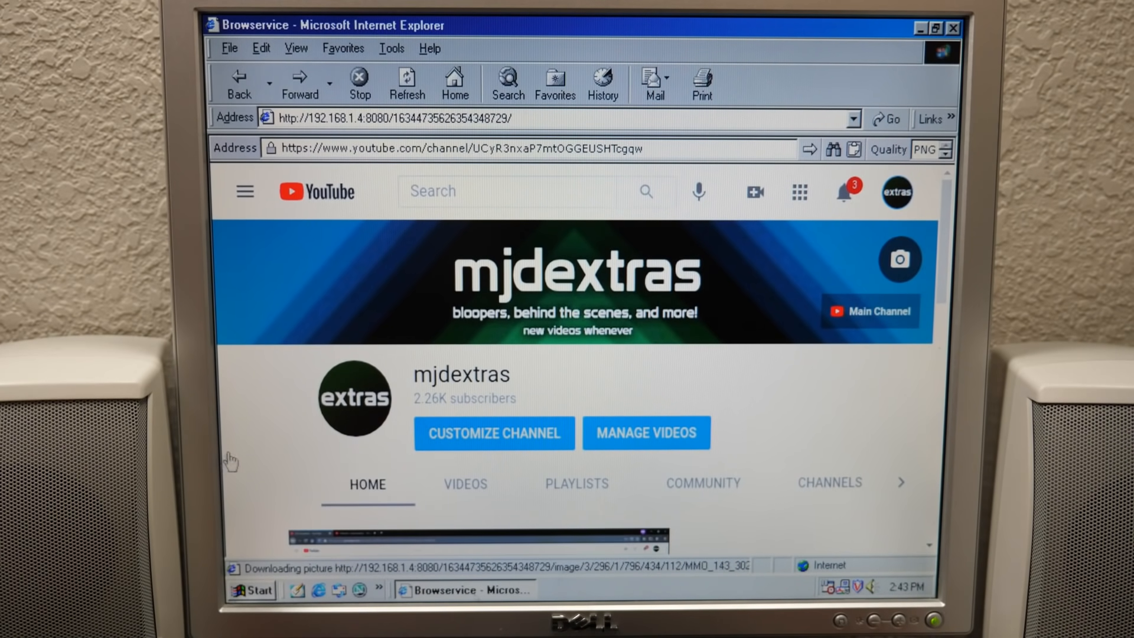
mouse_move(947, 236)
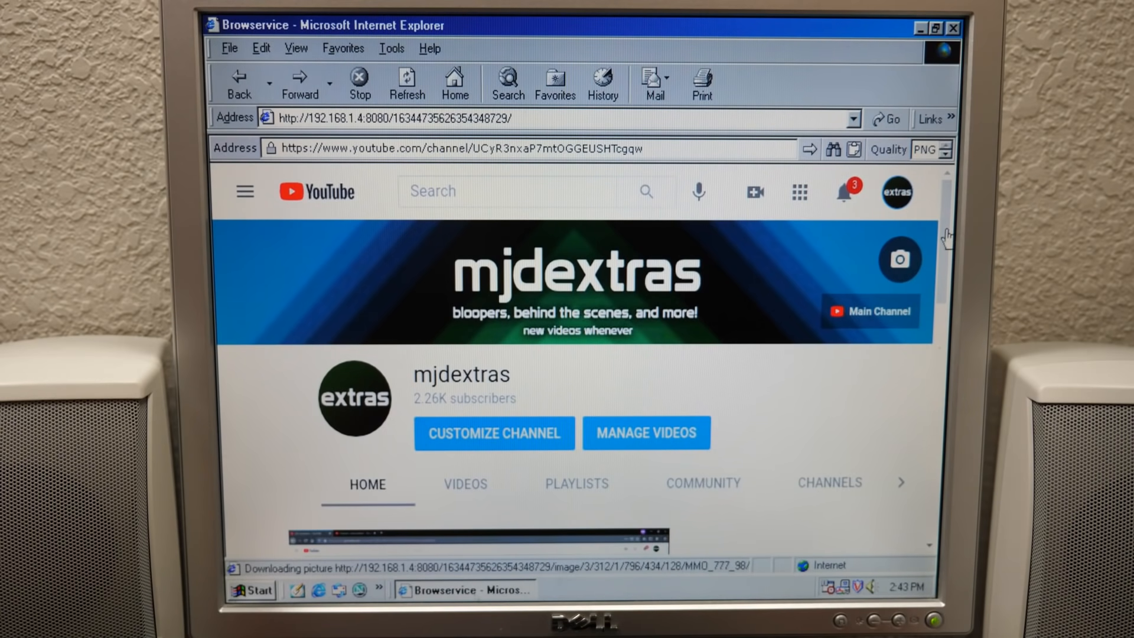
scroll(down, 3)
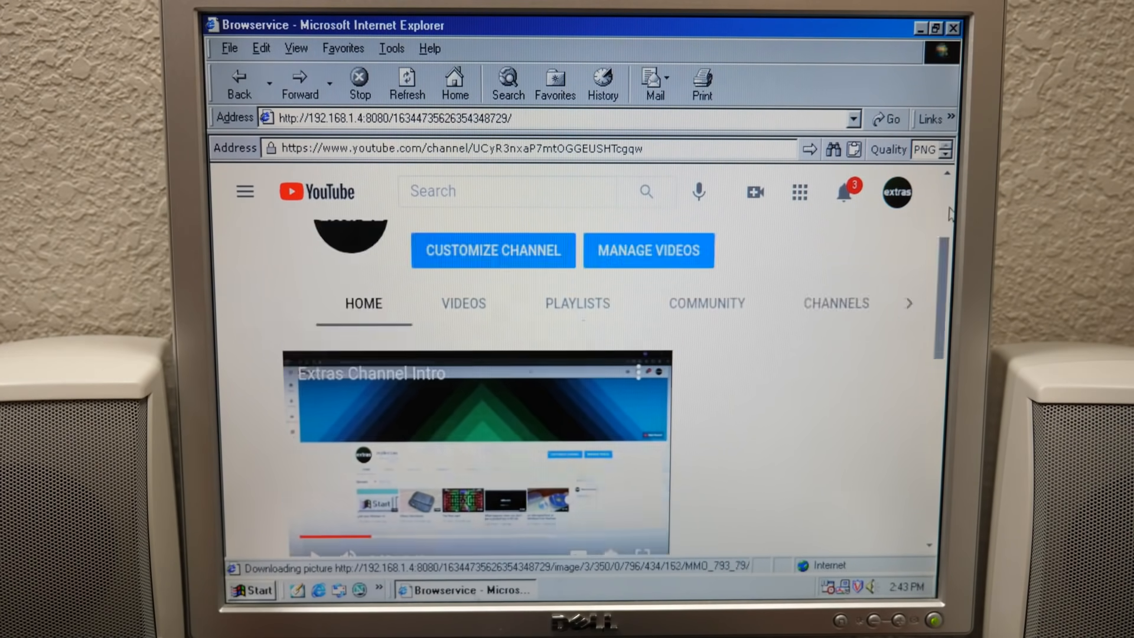
scroll(down, 3)
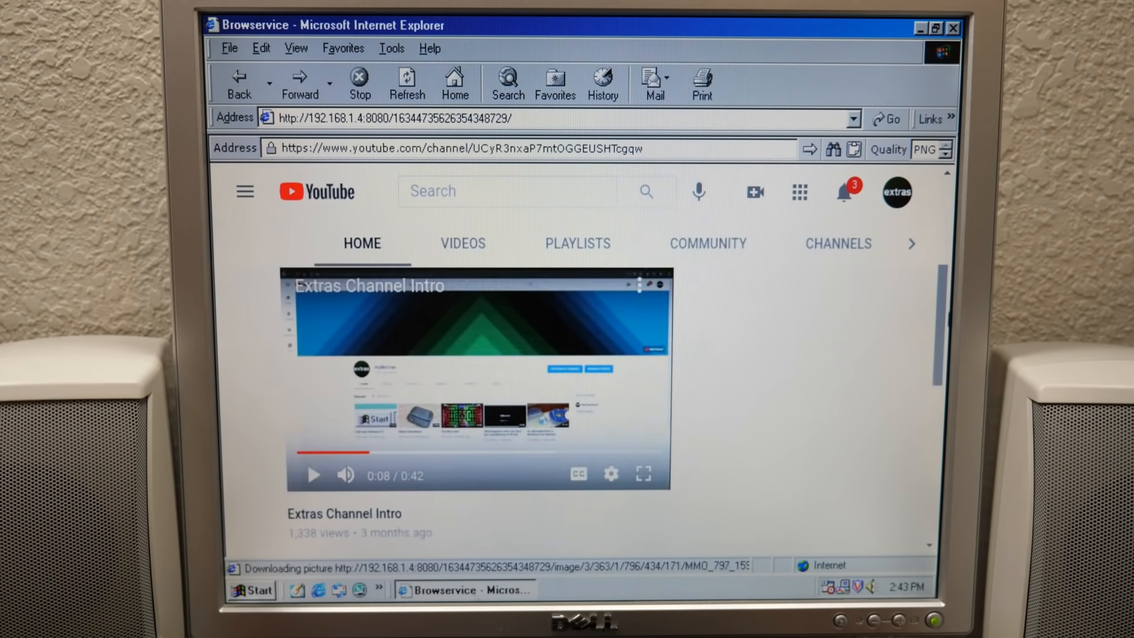
scroll(down, 3)
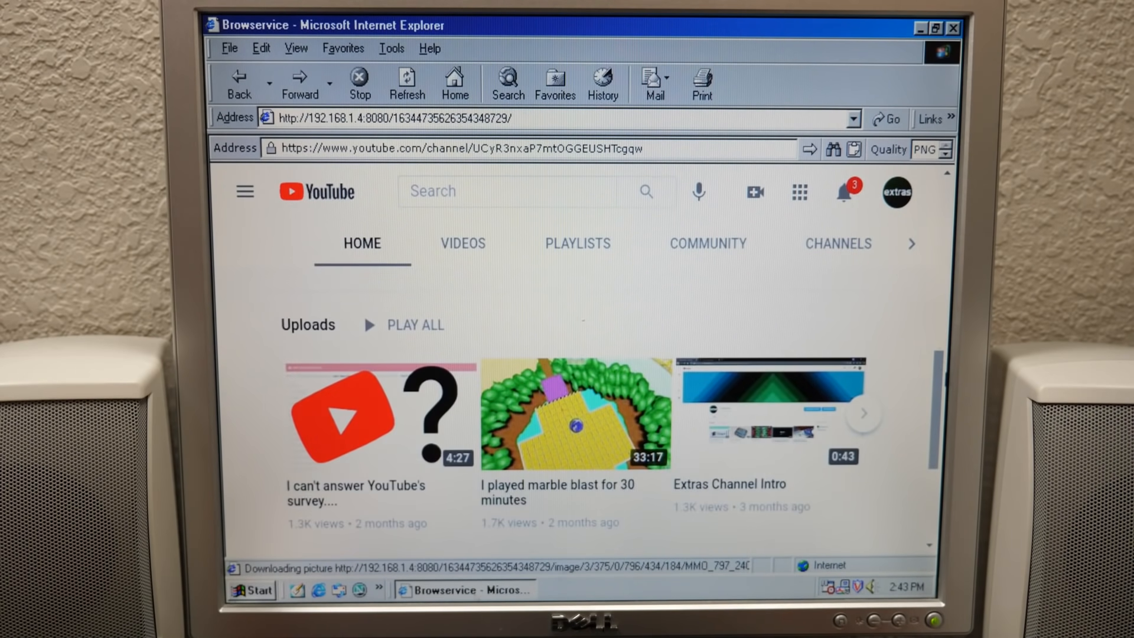
click(768, 412)
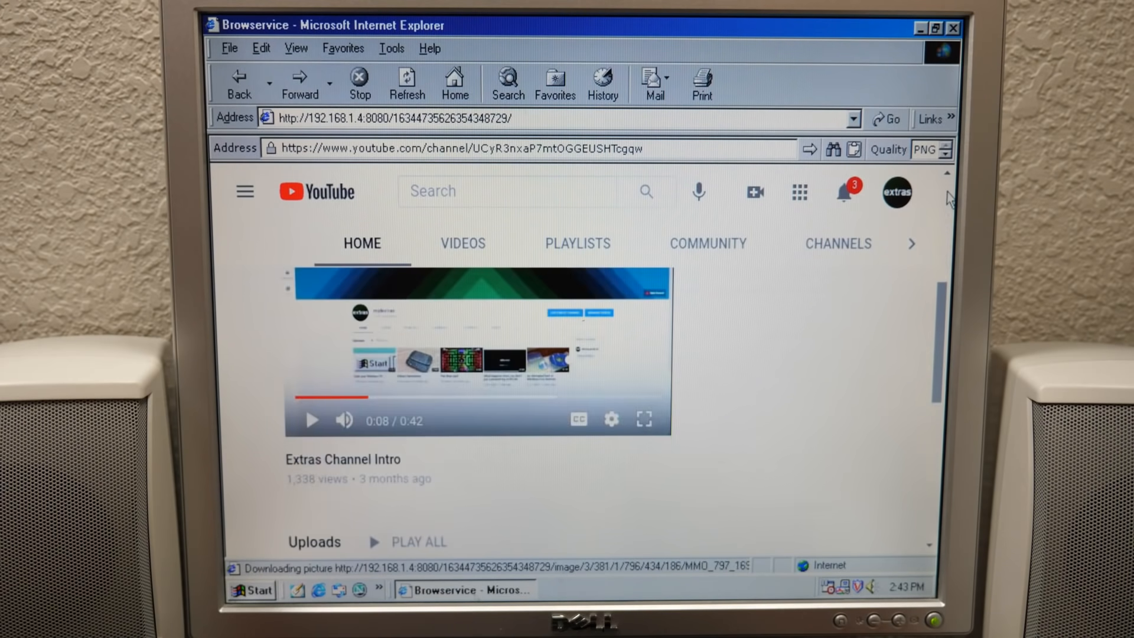
scroll(up, 3)
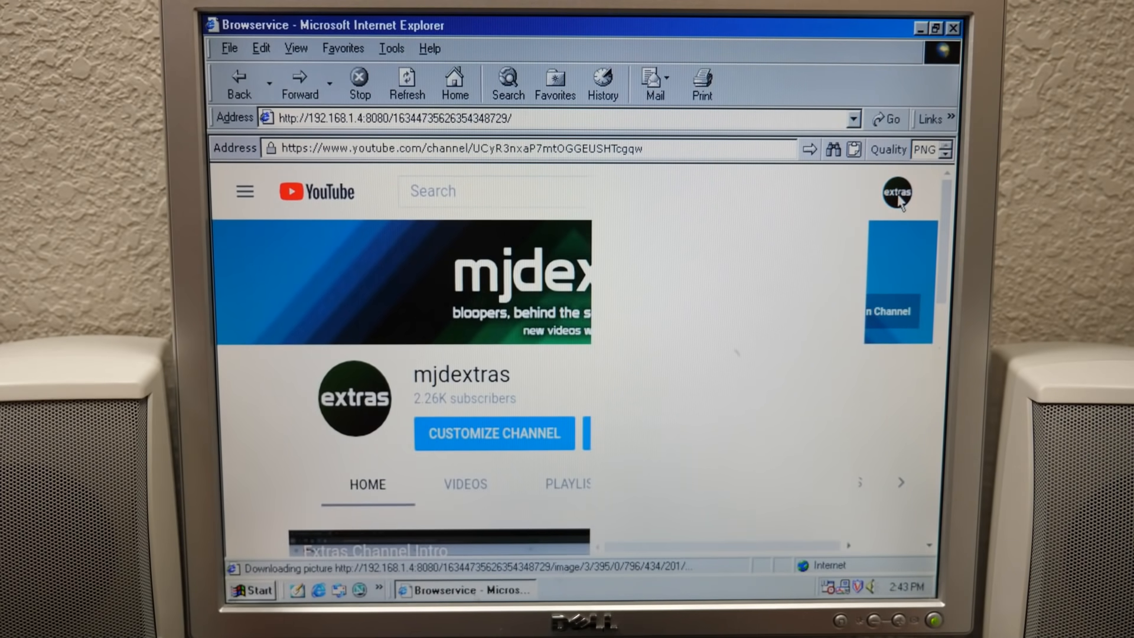
click(897, 192)
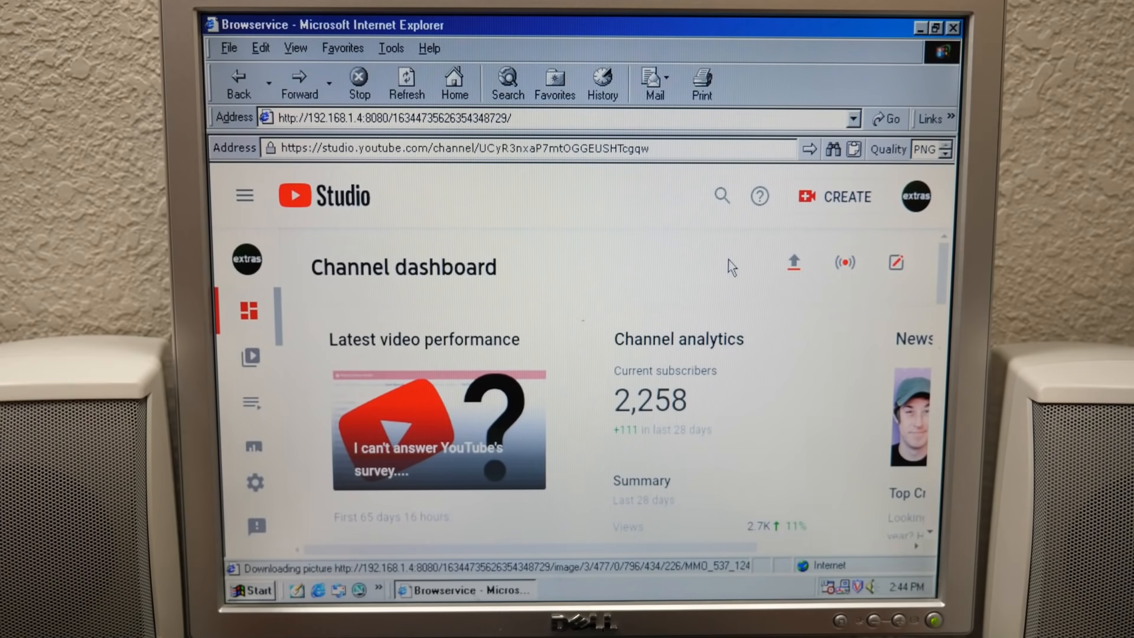
Step: Choose CREATE > Upload videos in YouTube Studio
click(843, 196)
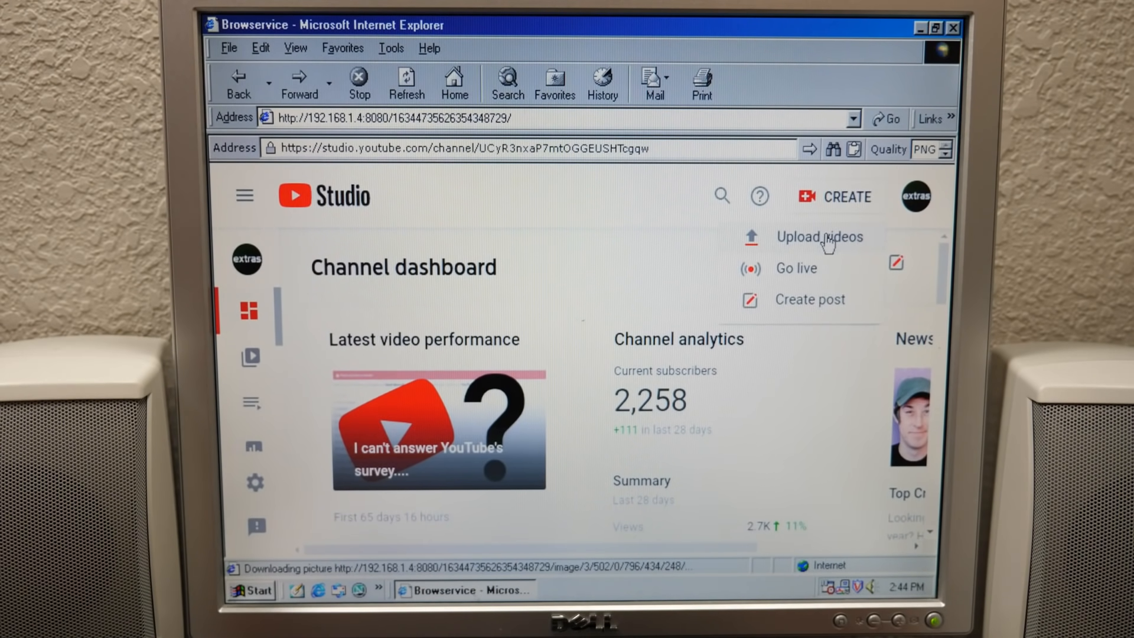
click(819, 236)
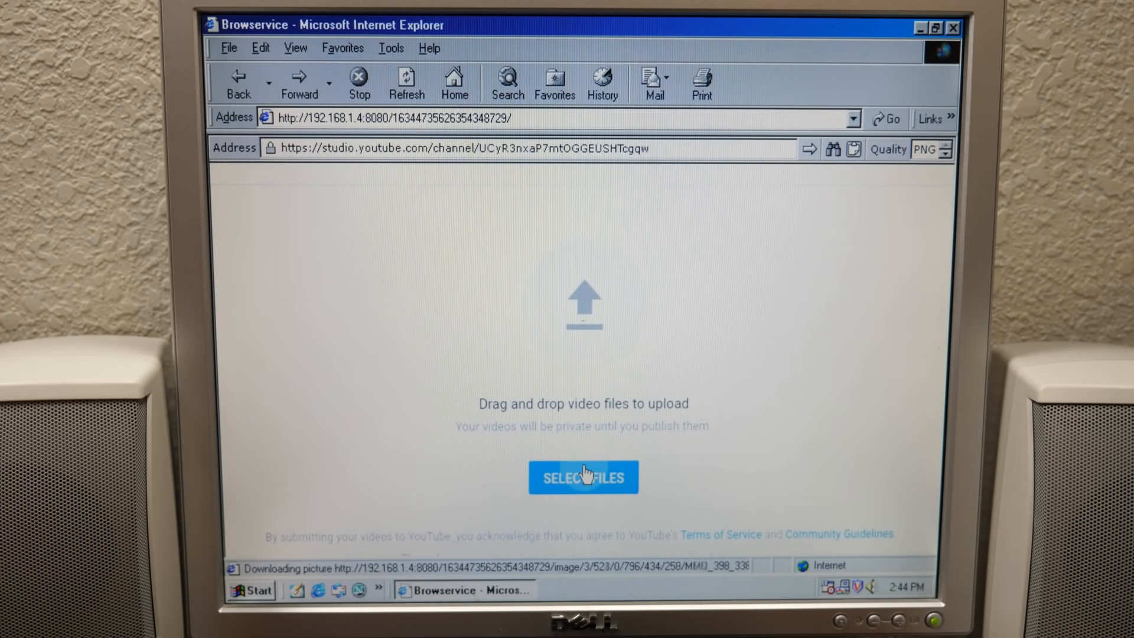
mouse_move(810, 300)
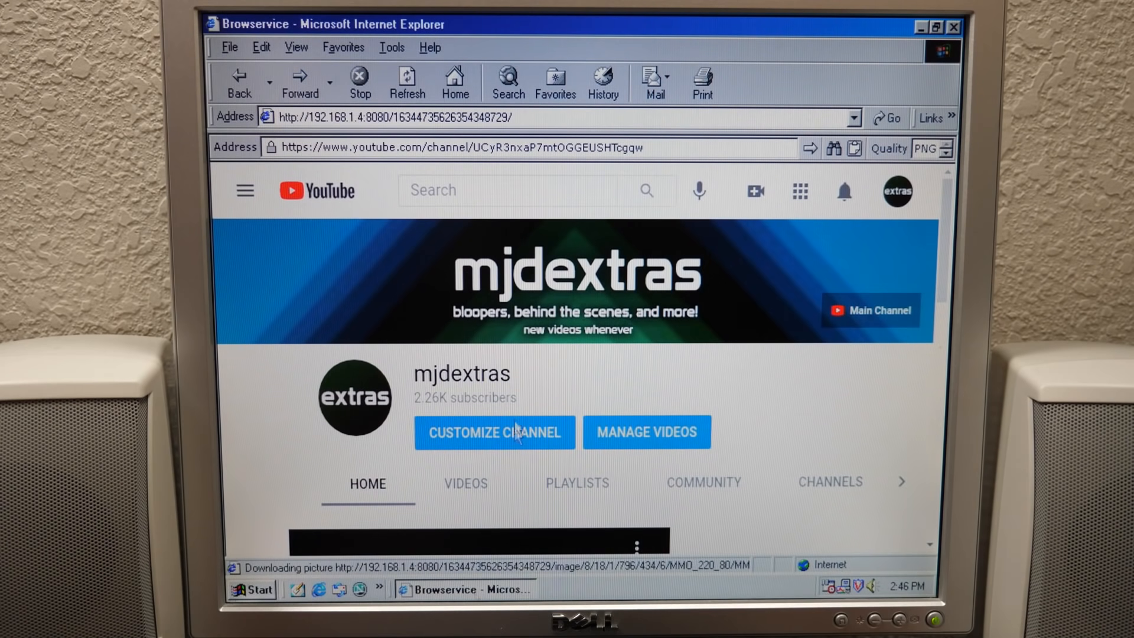
Step: Set Pac-Man.mp4's visibility to Unlisted and open its watch page on YouTube
click(645, 432)
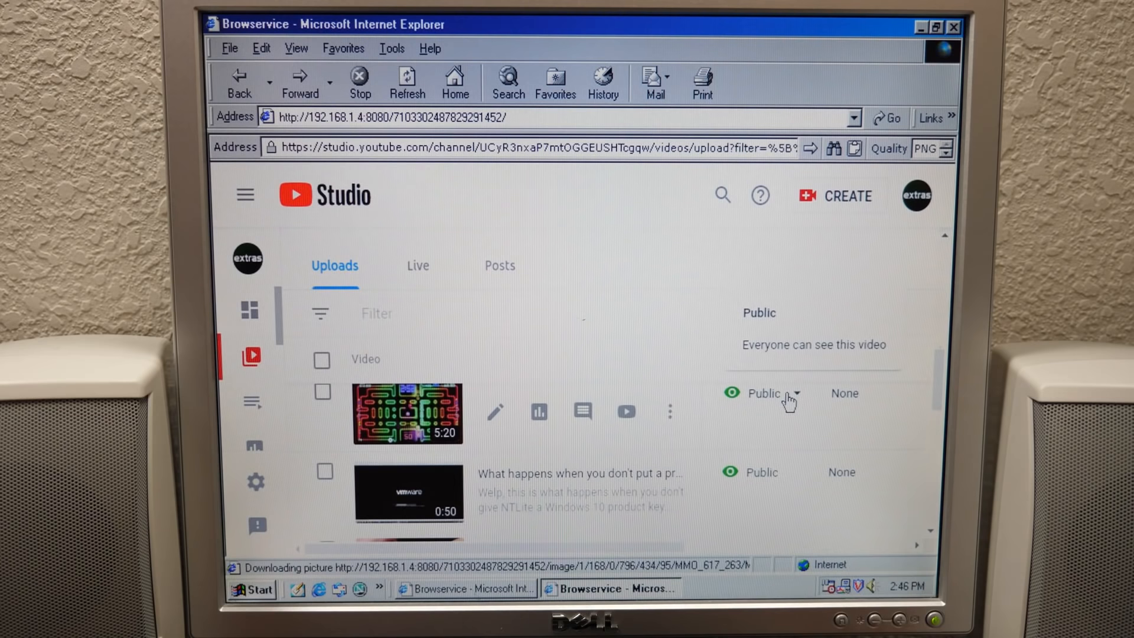
click(773, 393)
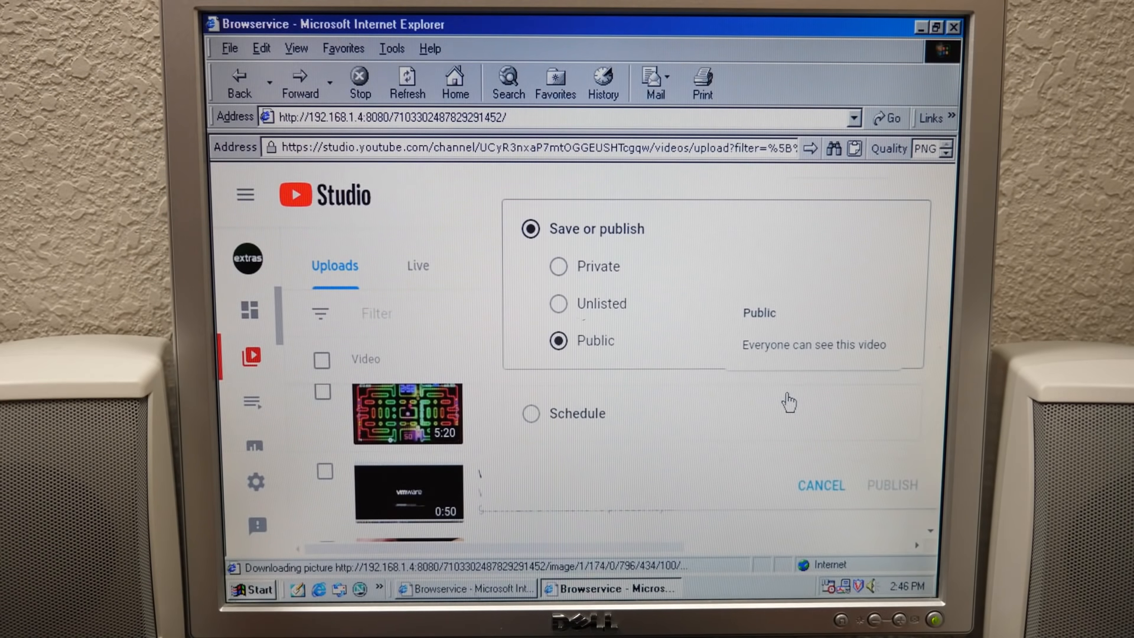
click(558, 303)
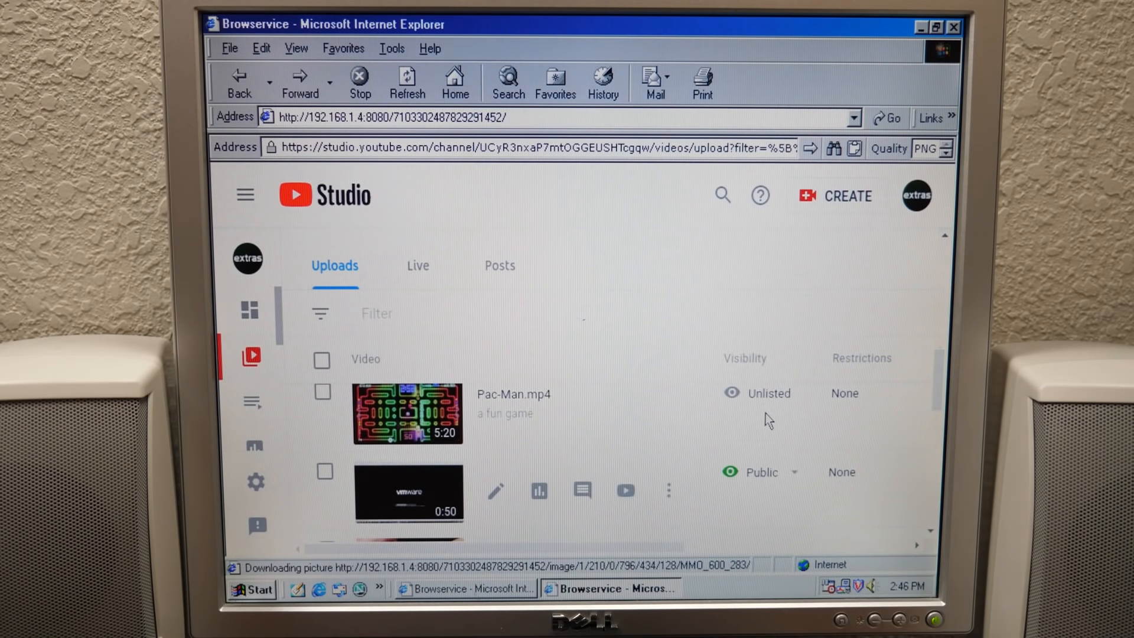
click(668, 411)
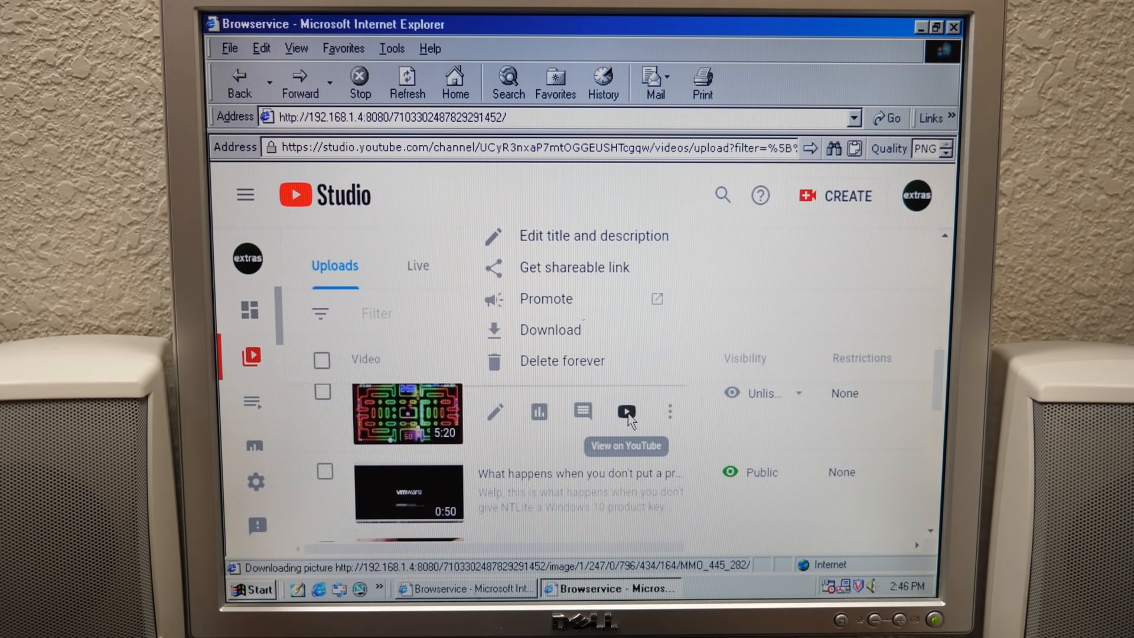
click(626, 412)
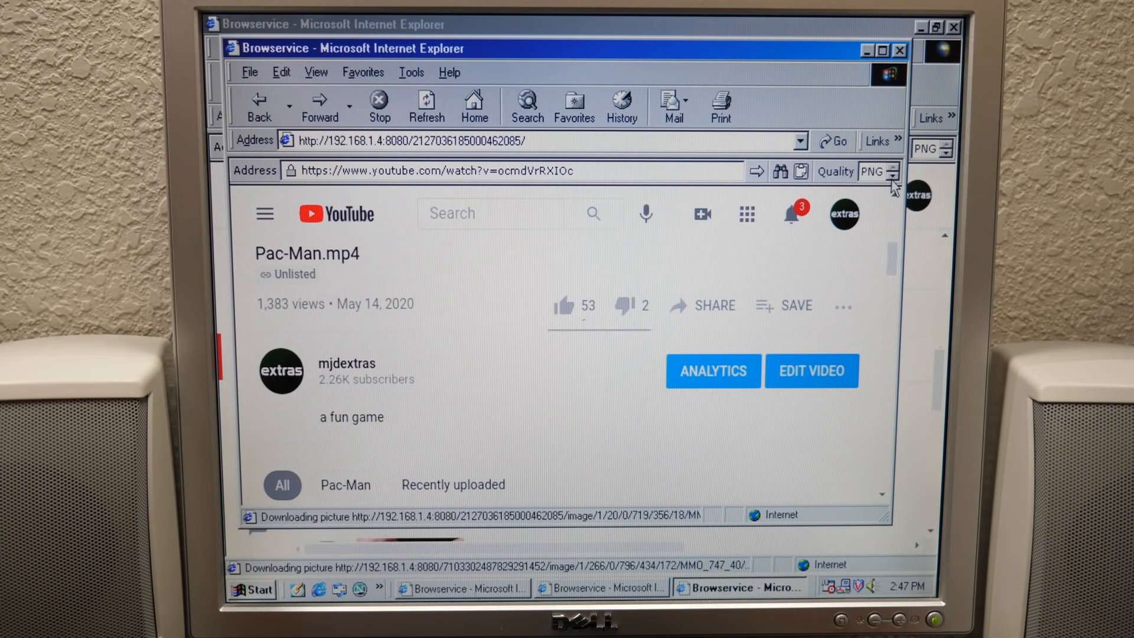
Step: Step Browservice's Quality down from PNG through 77, 66 and 31 to 10
click(899, 167)
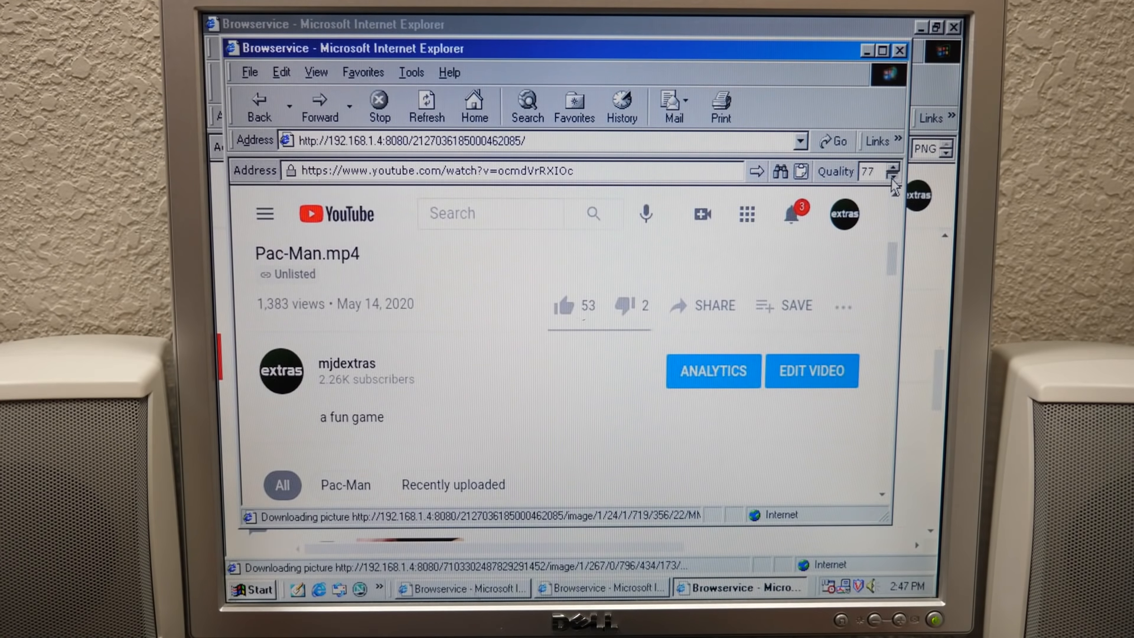
click(899, 176)
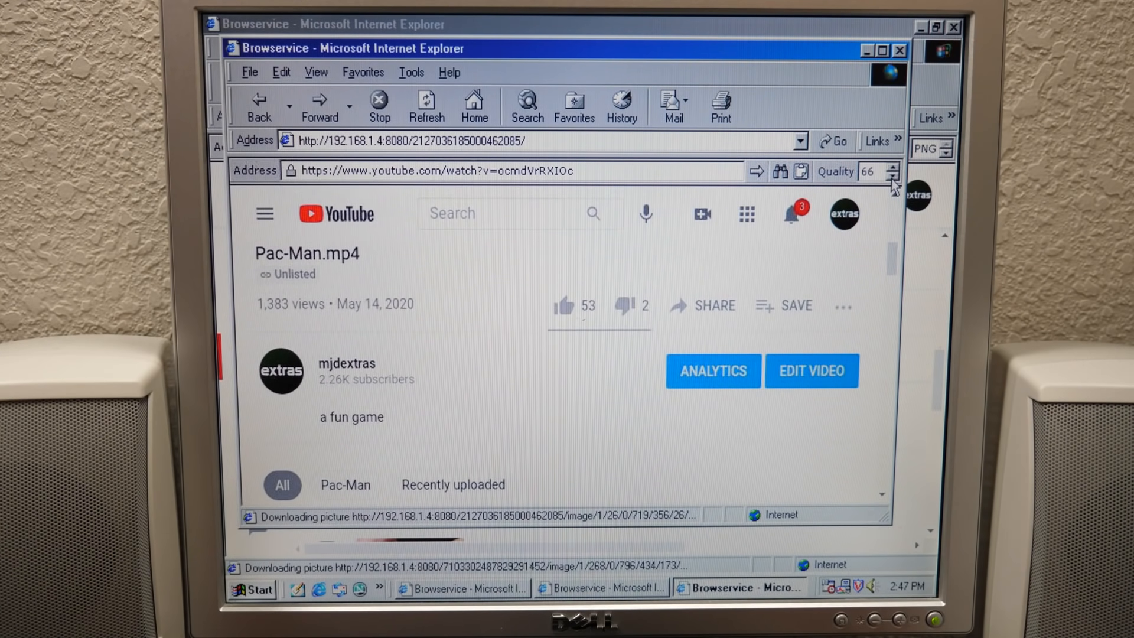
click(899, 176)
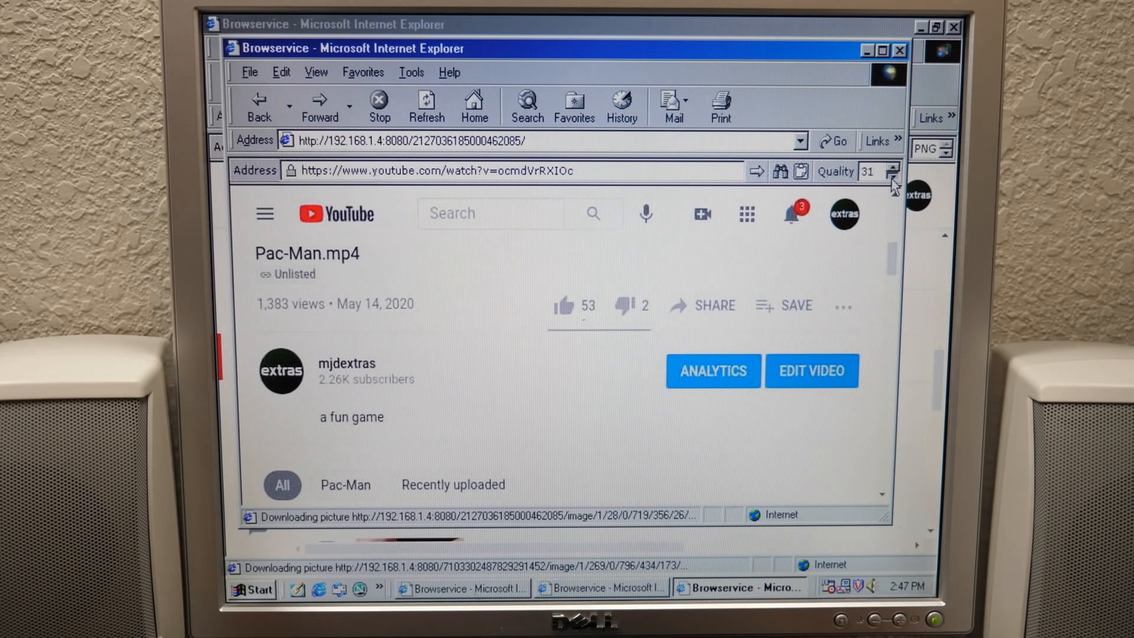
click(900, 174)
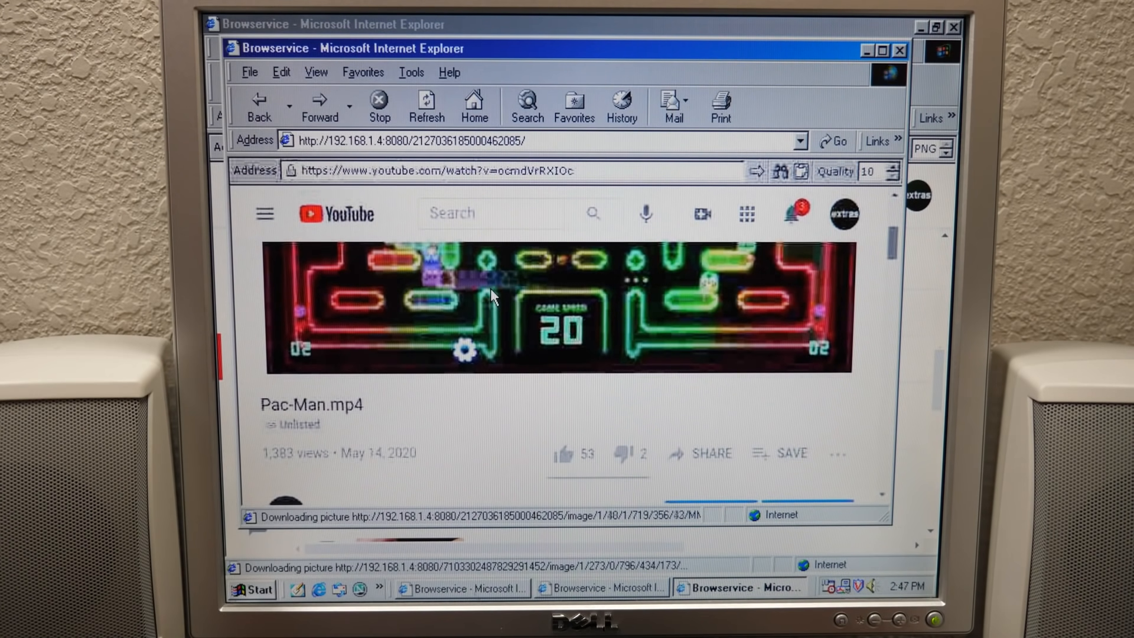
scroll(down, 3)
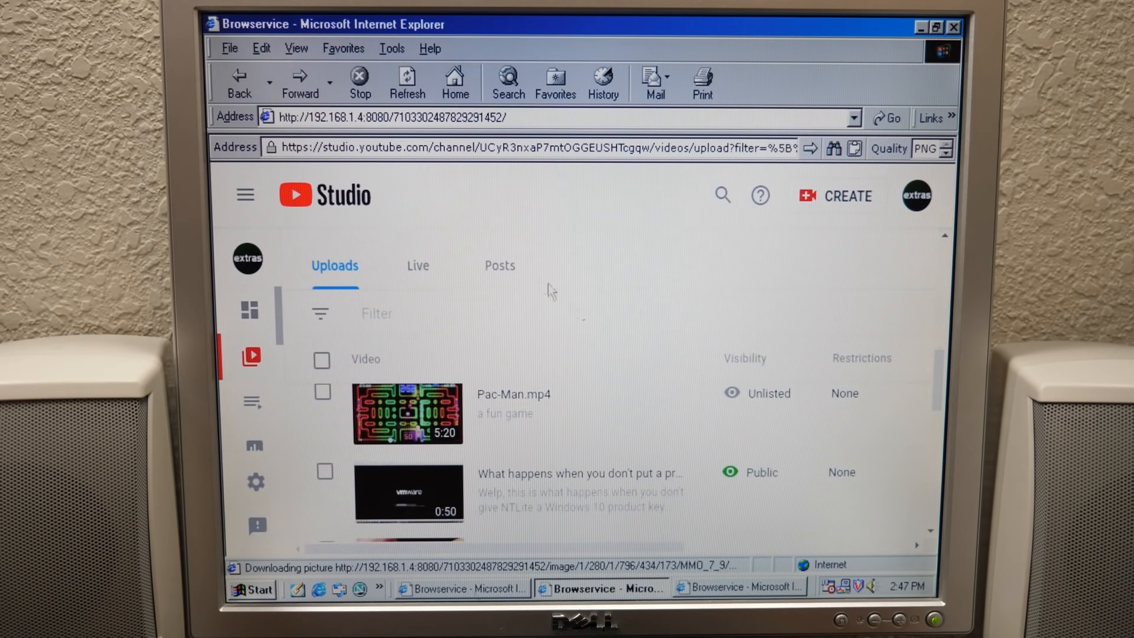
mouse_move(787, 403)
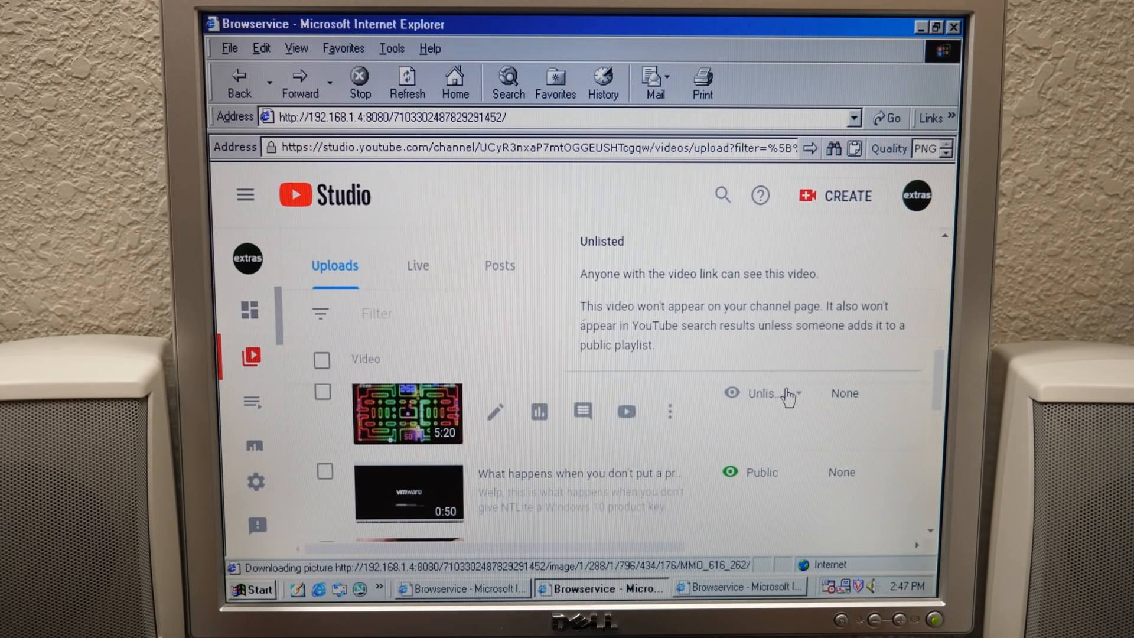
Step: Change Pac-Man.mp4's visibility from Unlisted to Public
click(761, 393)
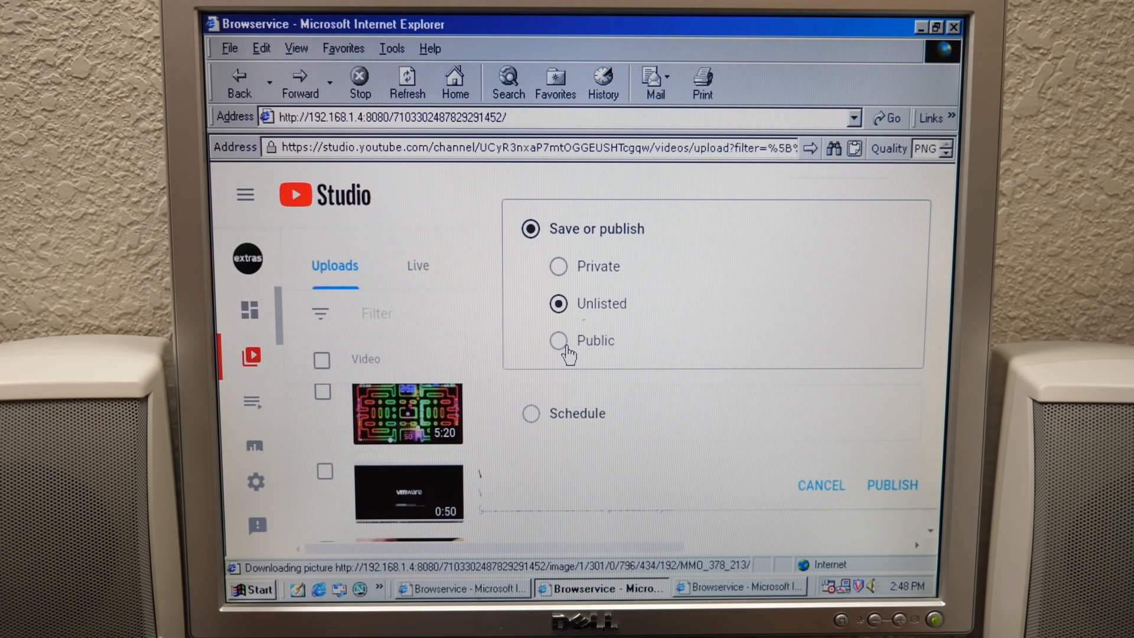
click(557, 340)
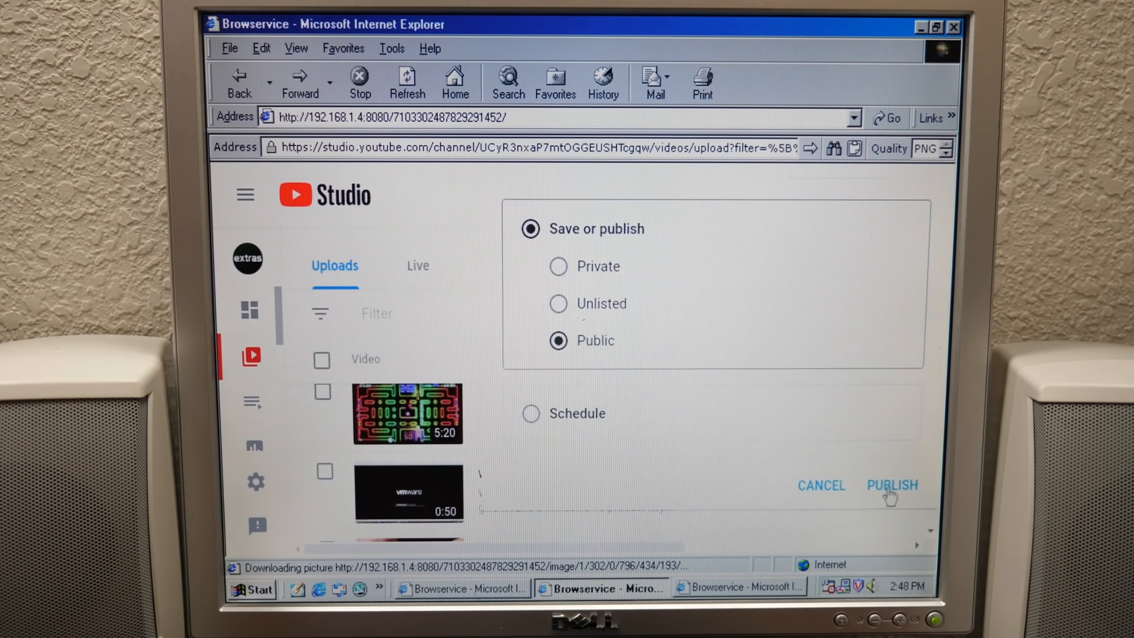
mouse_move(685, 429)
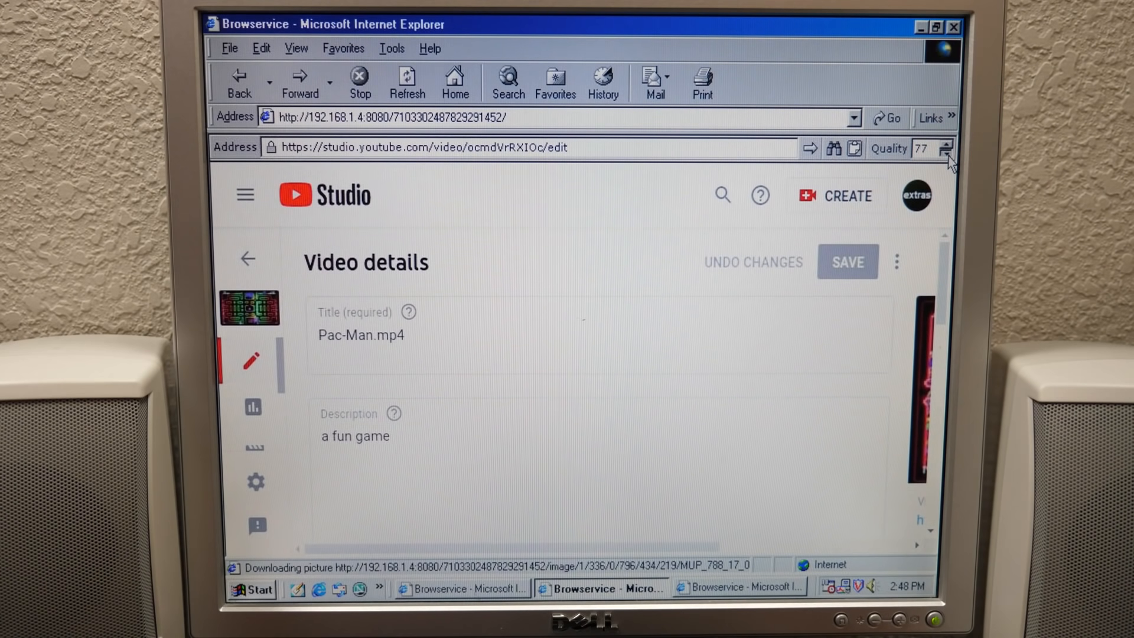
Step: Lower the Quality setting and add a '1/20/21 This video wa…' note below the description
click(948, 152)
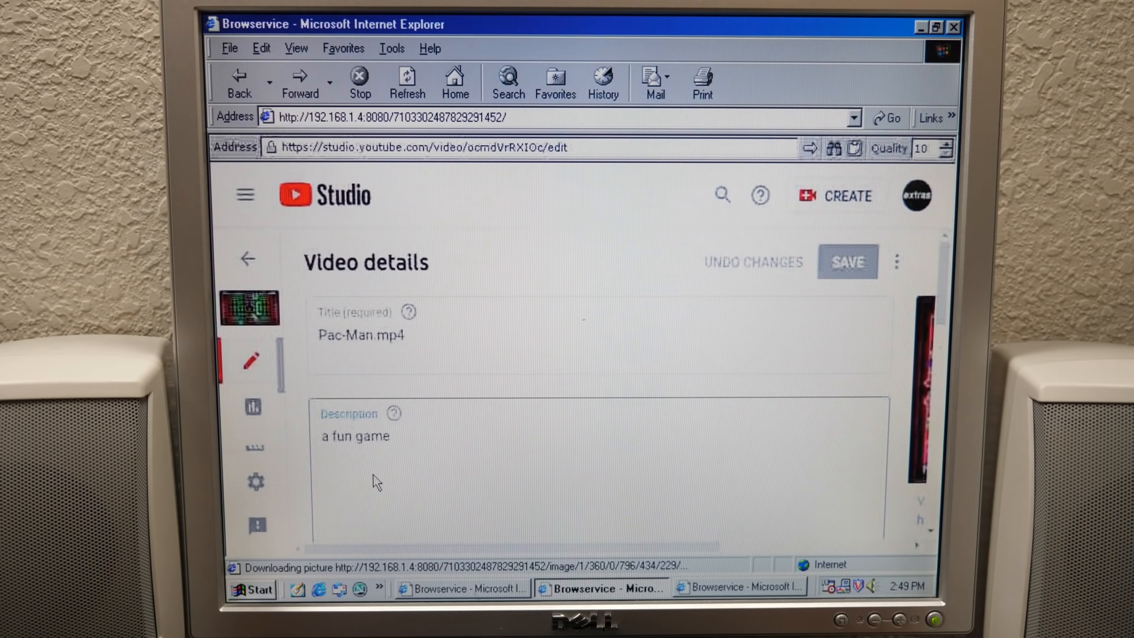
click(323, 481)
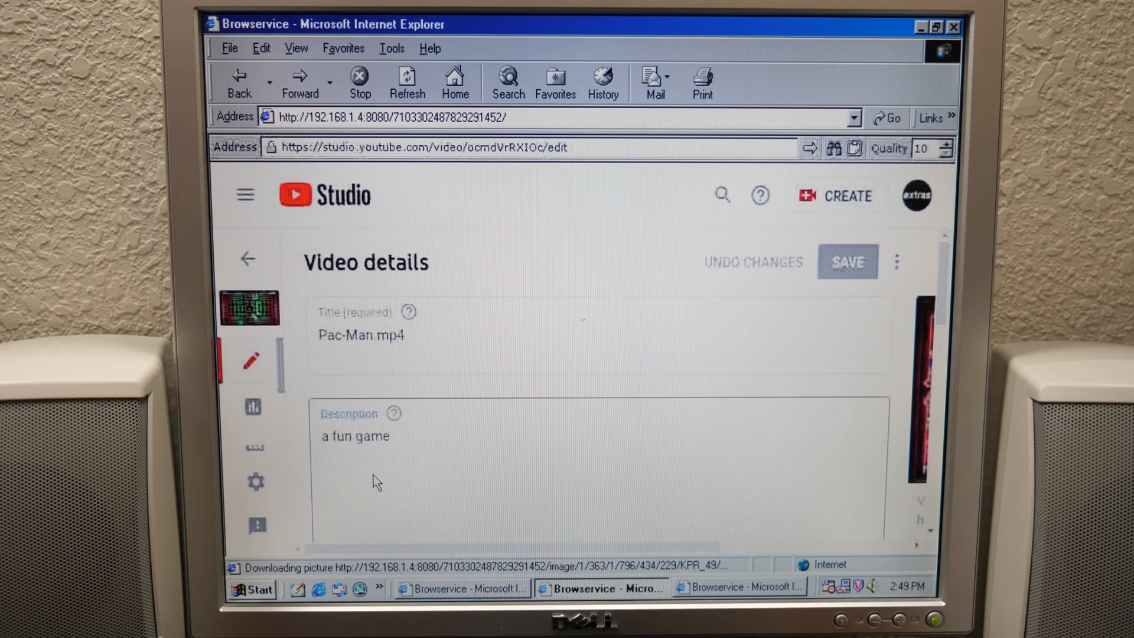
click(324, 481)
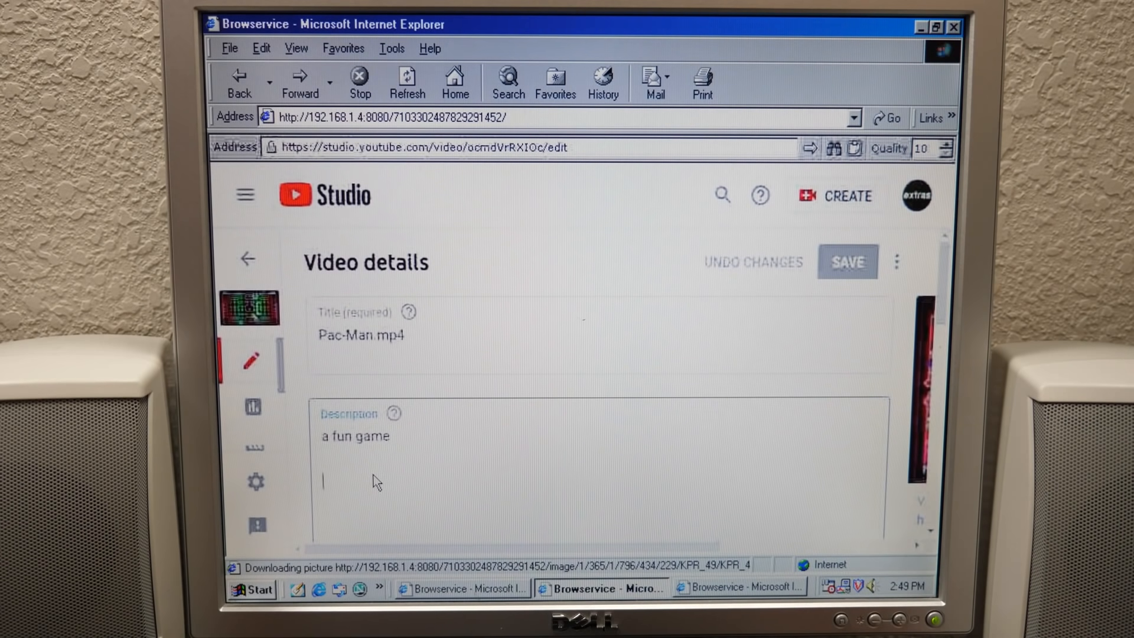
text(1/20/2)
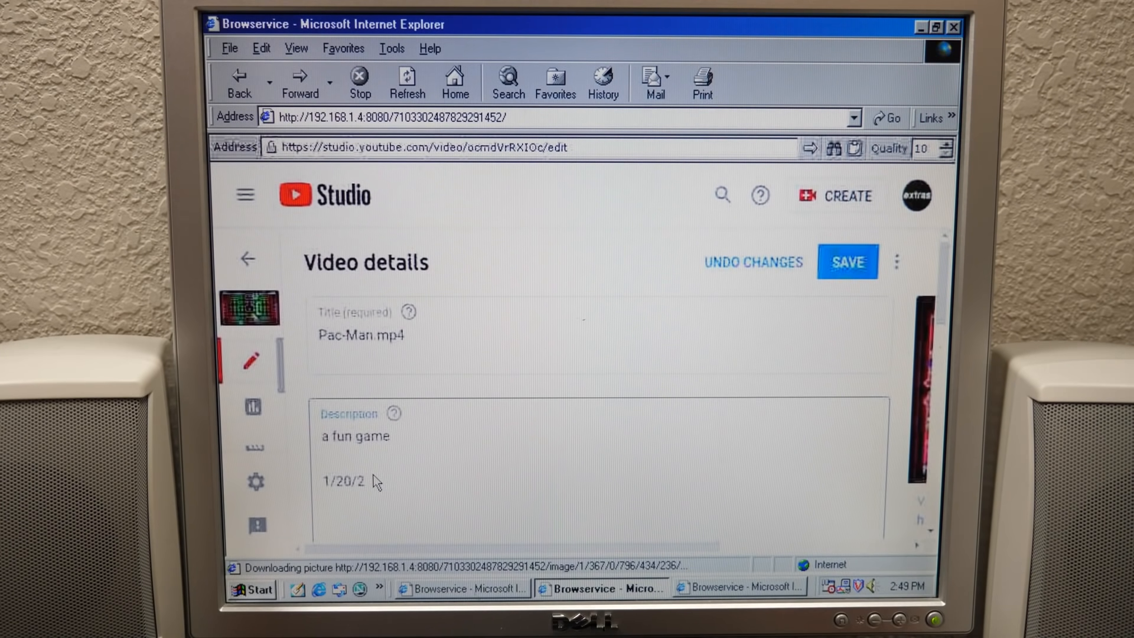
text(1)
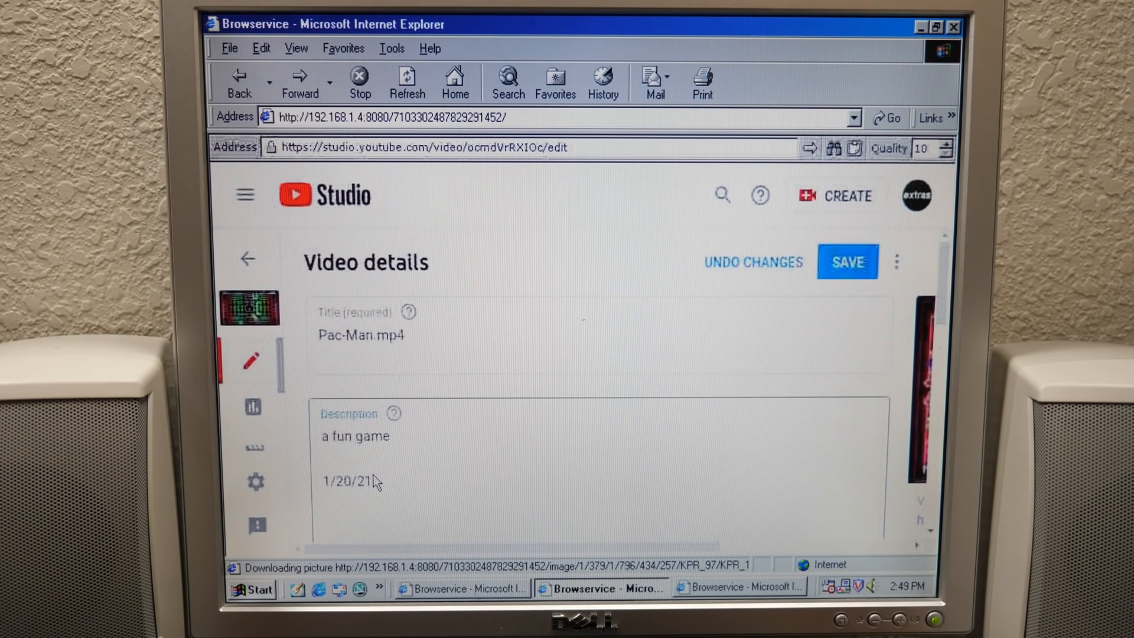
text(This video wa)
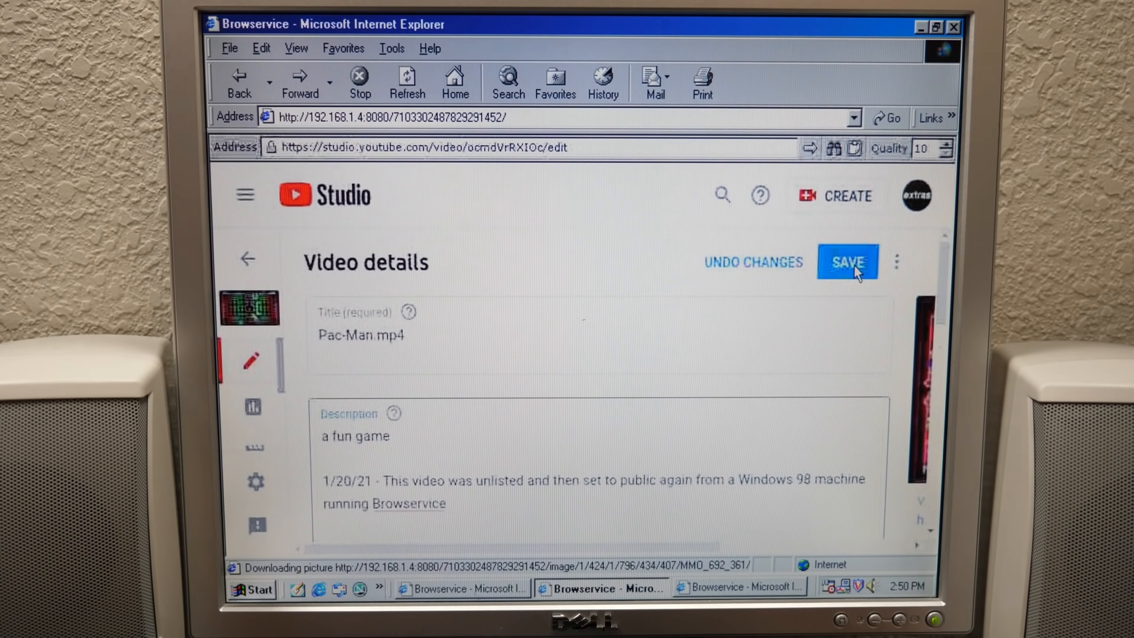
Step: Save the edited Pac-Man video description and scroll the Uploads list in Channel content
click(847, 262)
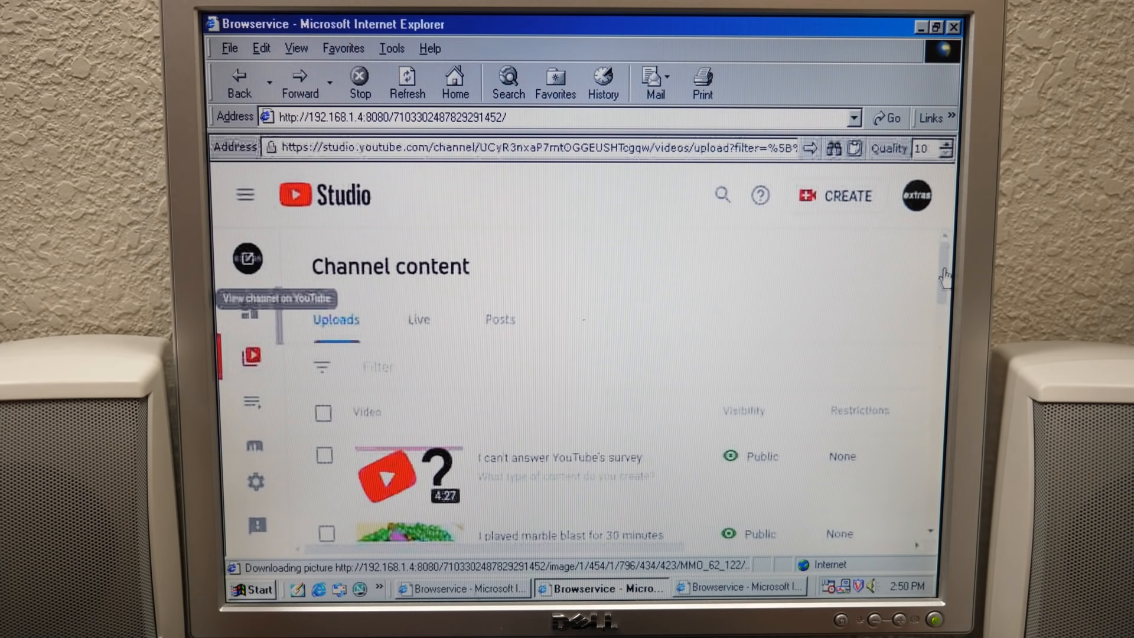
scroll(down, 3)
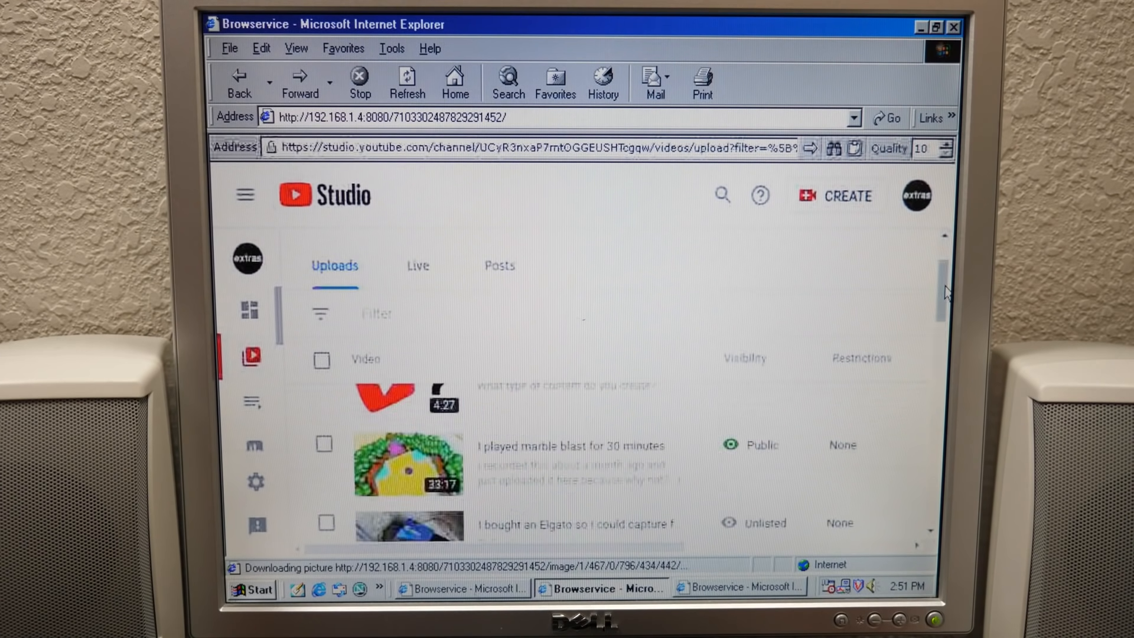